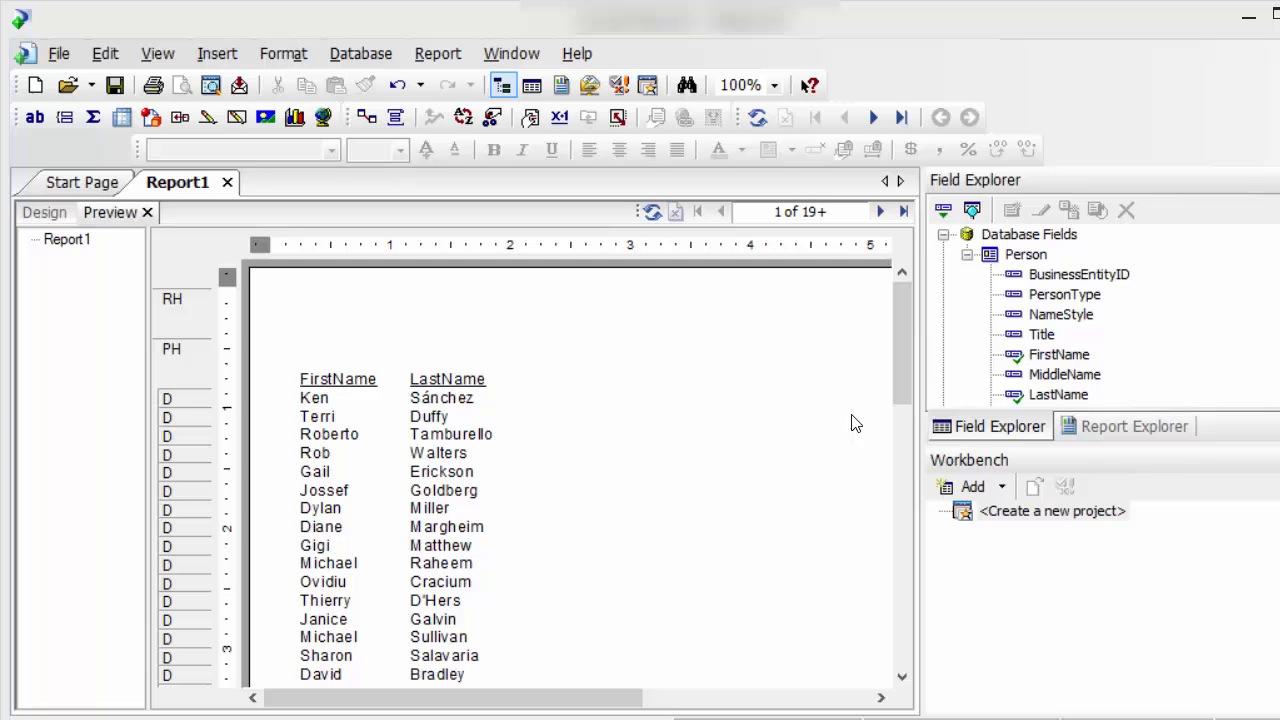
mouse_move(1263, 310)
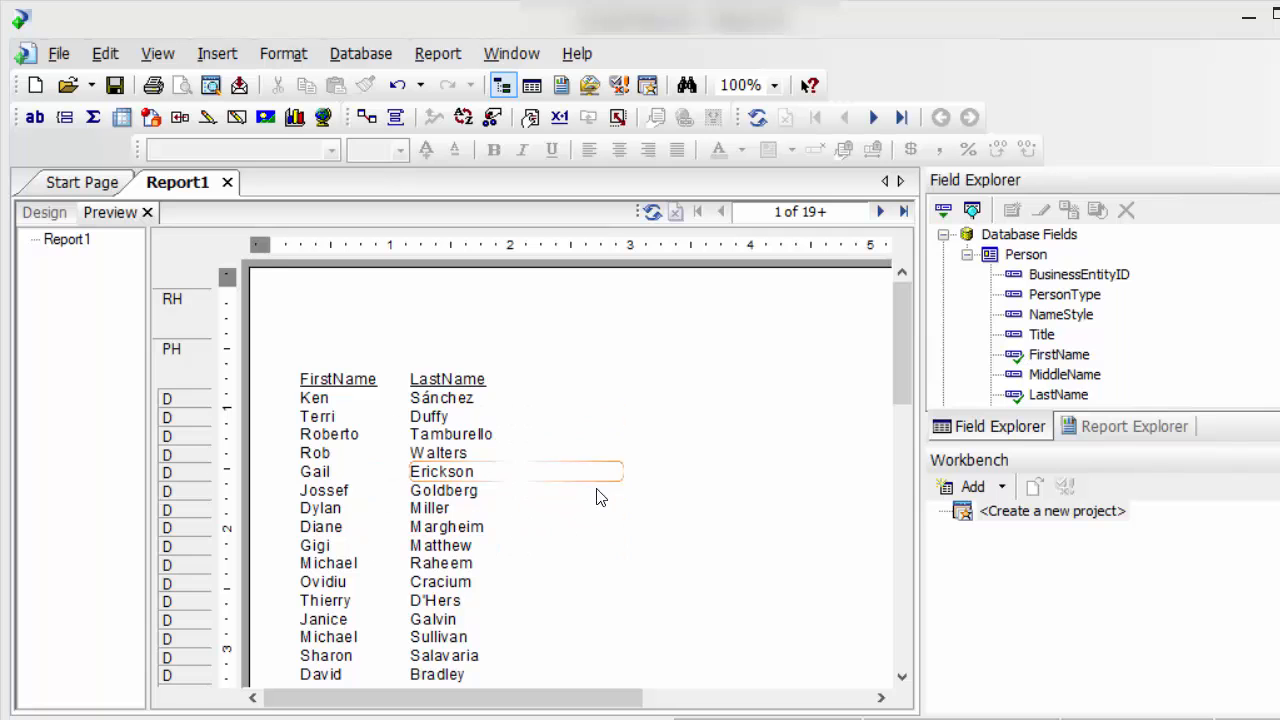
- Create a new parameter field named 'Search Last Name'
scroll("down", 3)
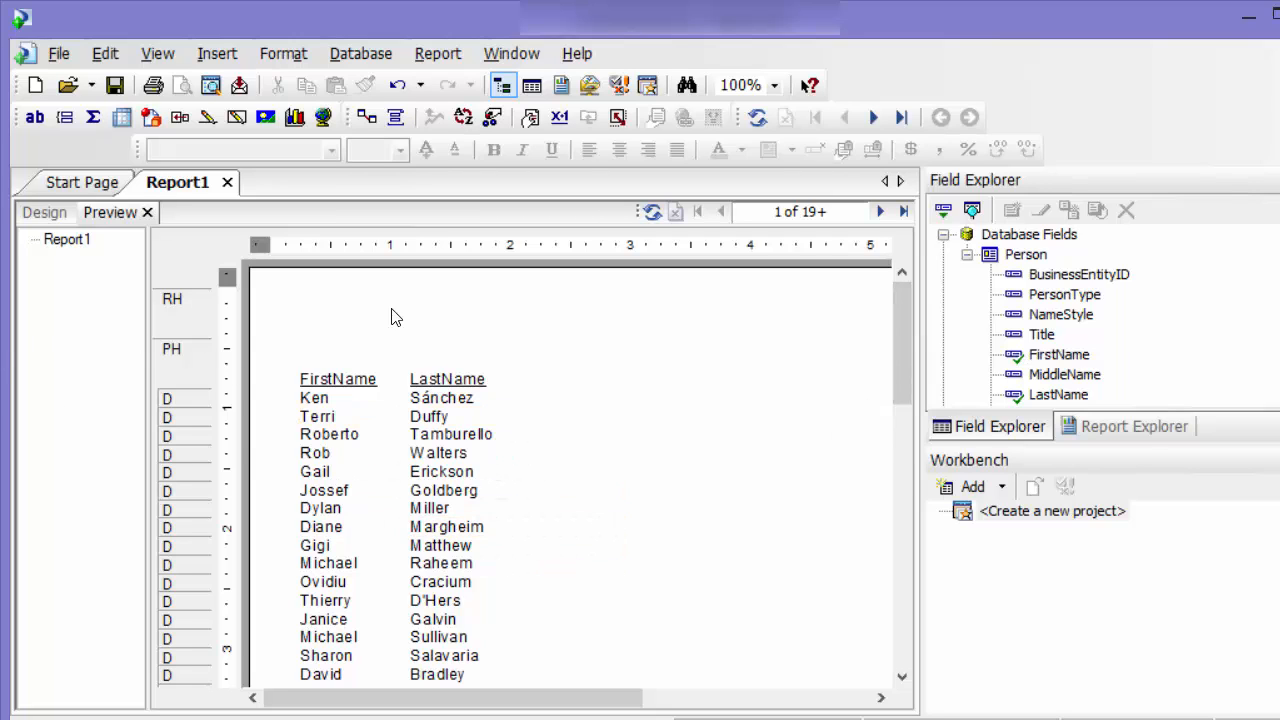
scroll("down", 3)
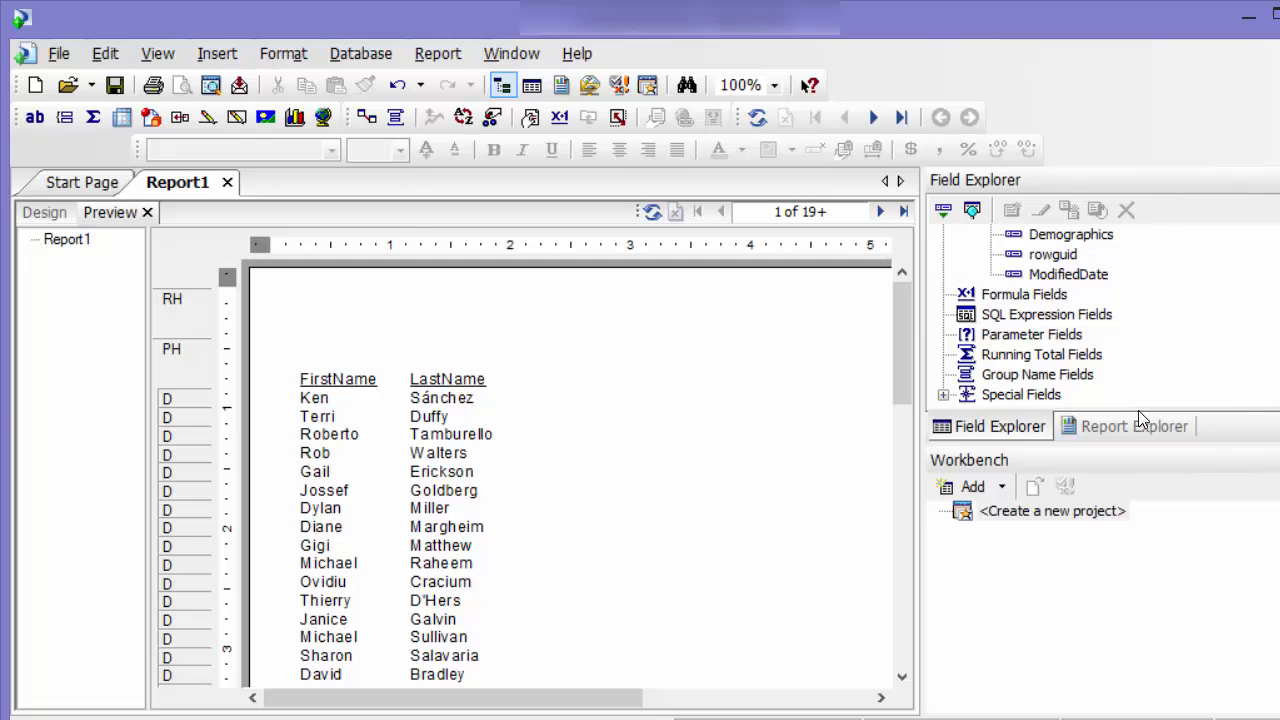
left_click(1031, 334)
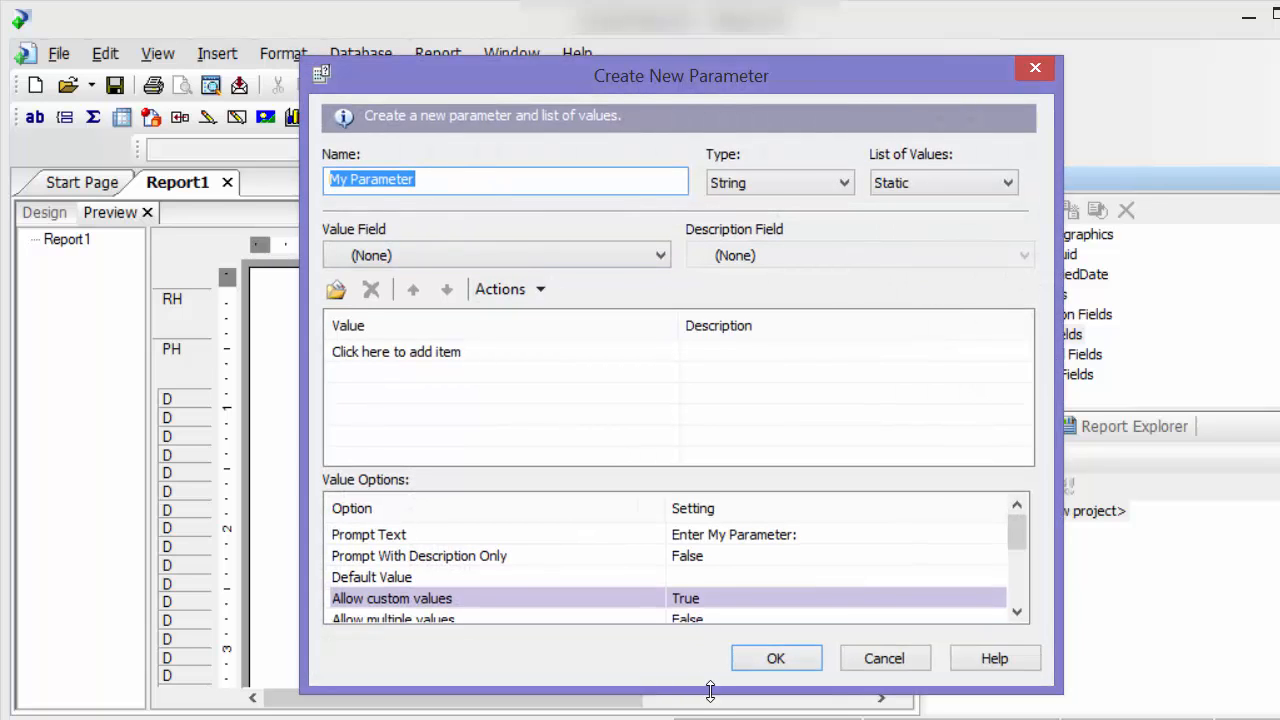
mouse_move(681, 640)
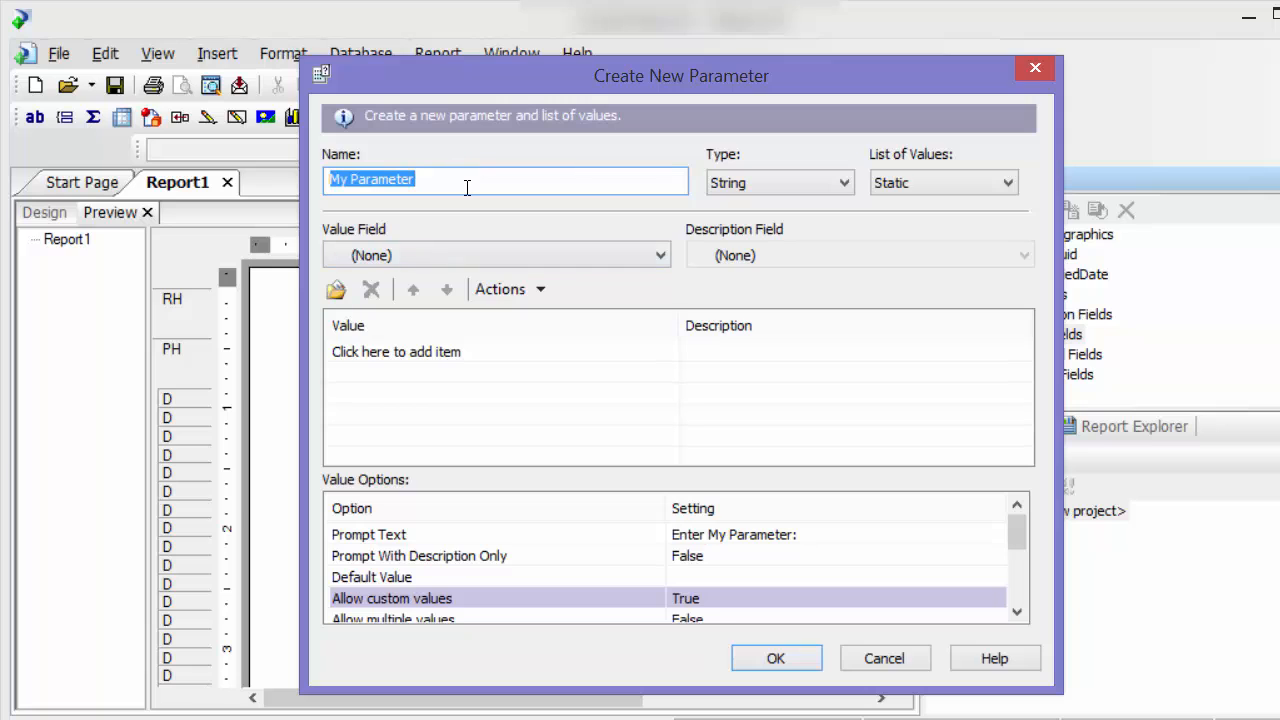
type("Search Last")
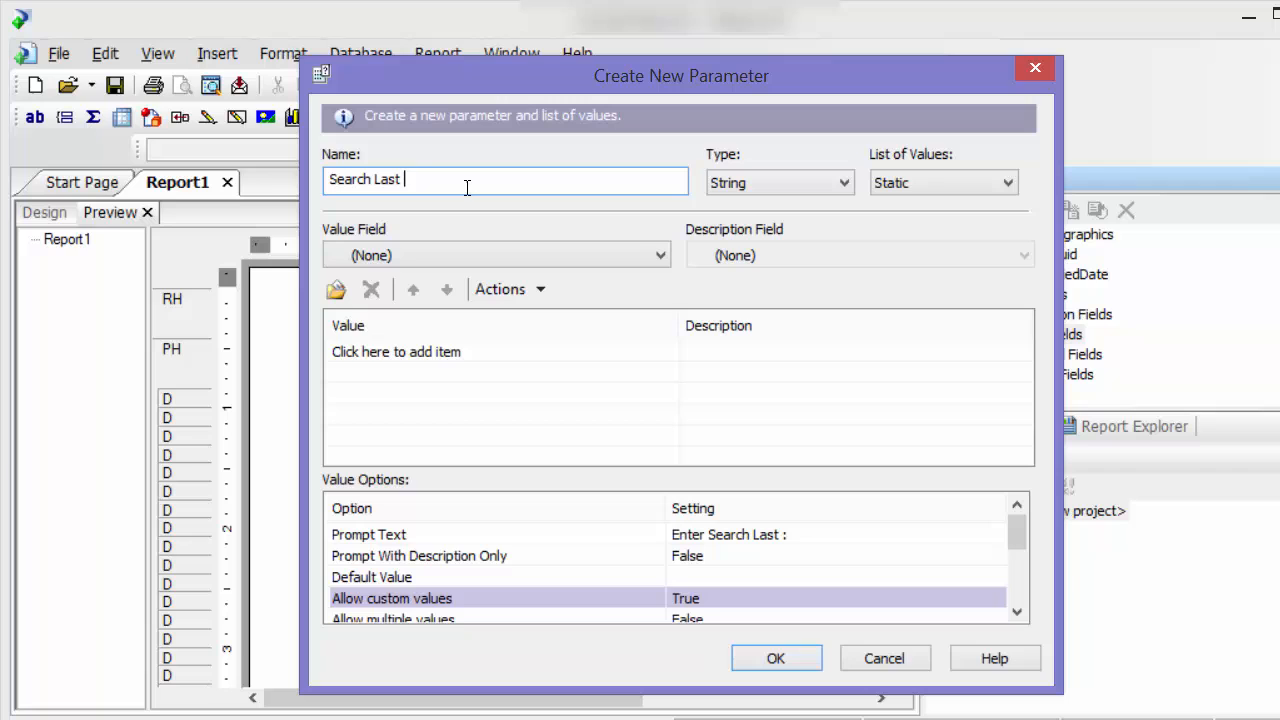
type("Name")
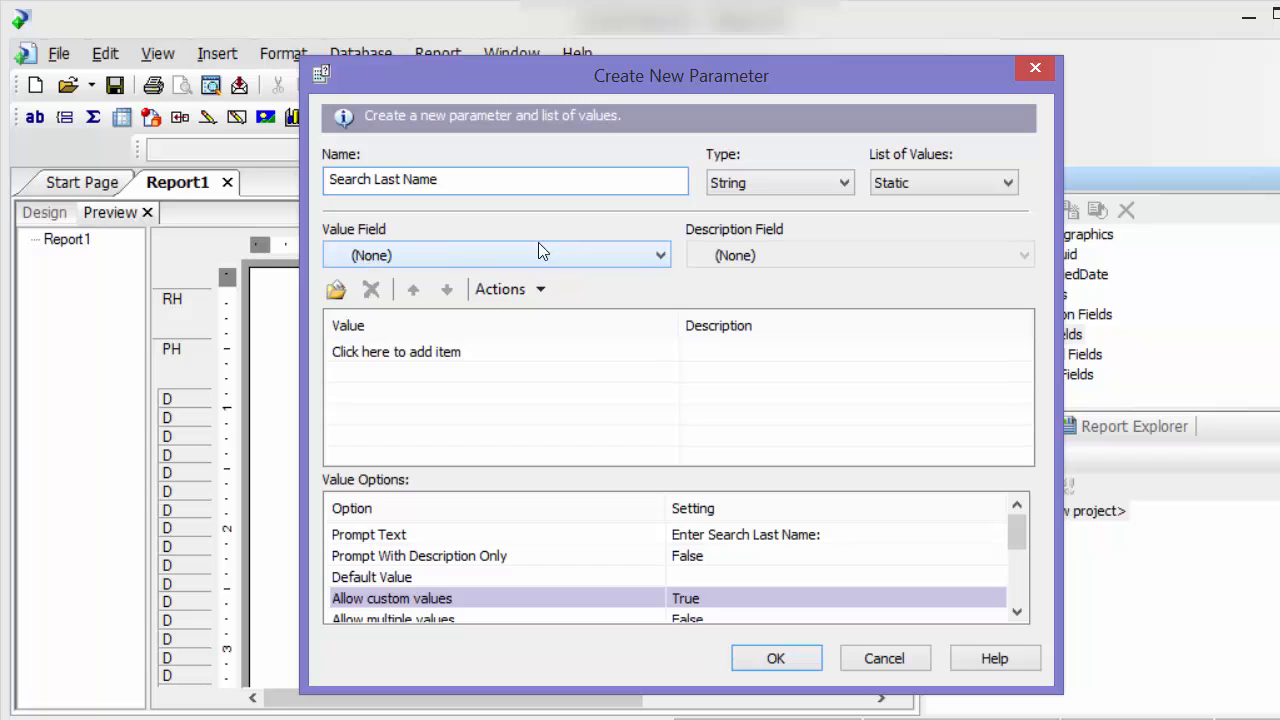
mouse_move(753, 645)
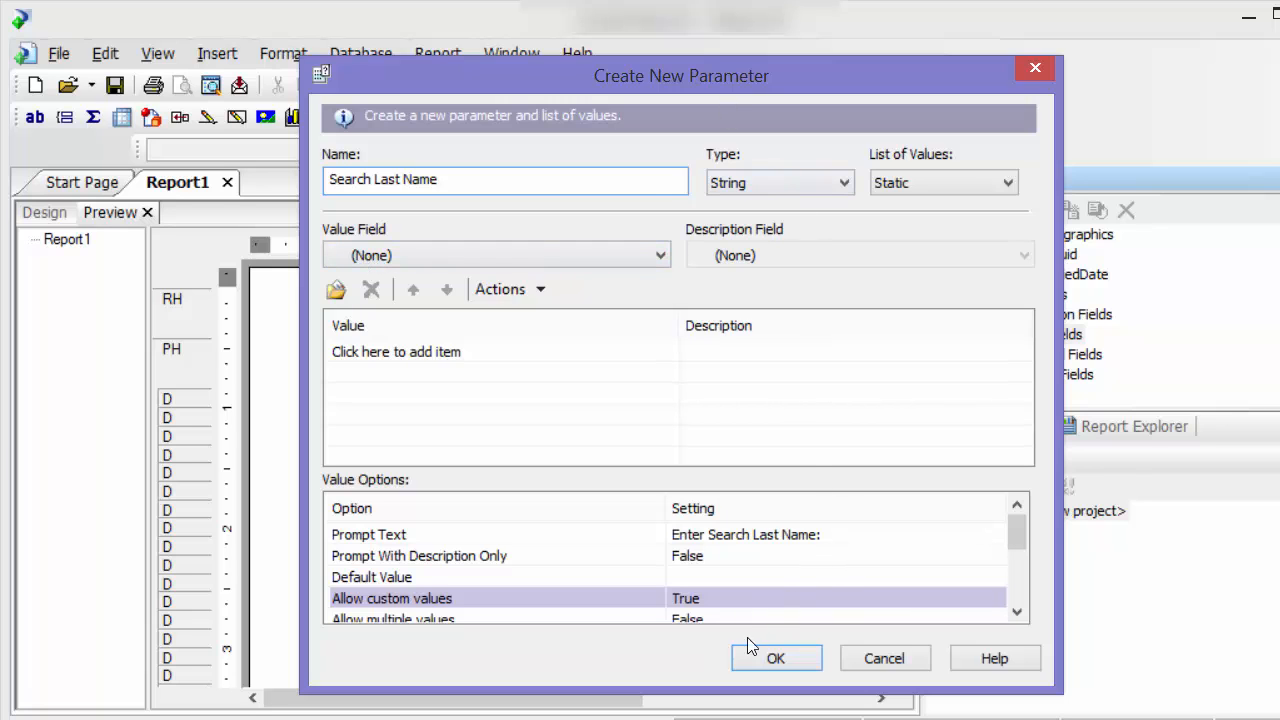
left_click_drag(681, 76, 628, 45)
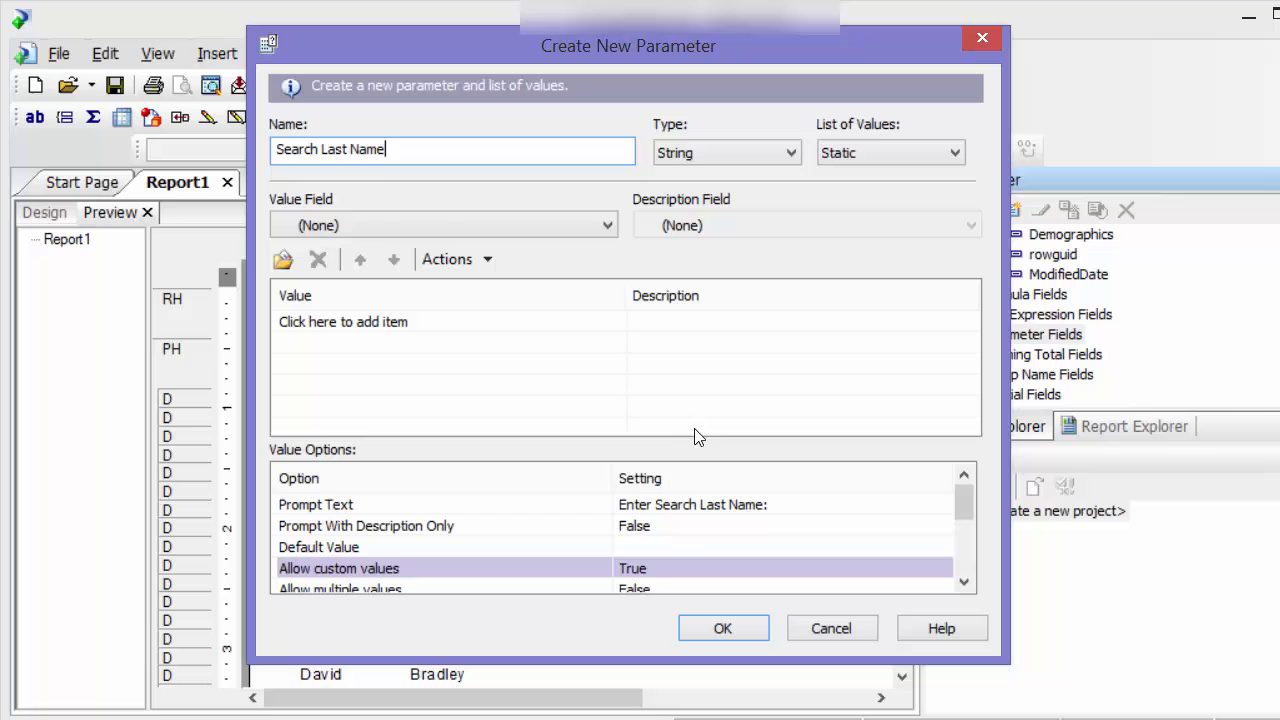
- Save the Search Last Name parameter and start a new record-selection filter
left_click(723, 628)
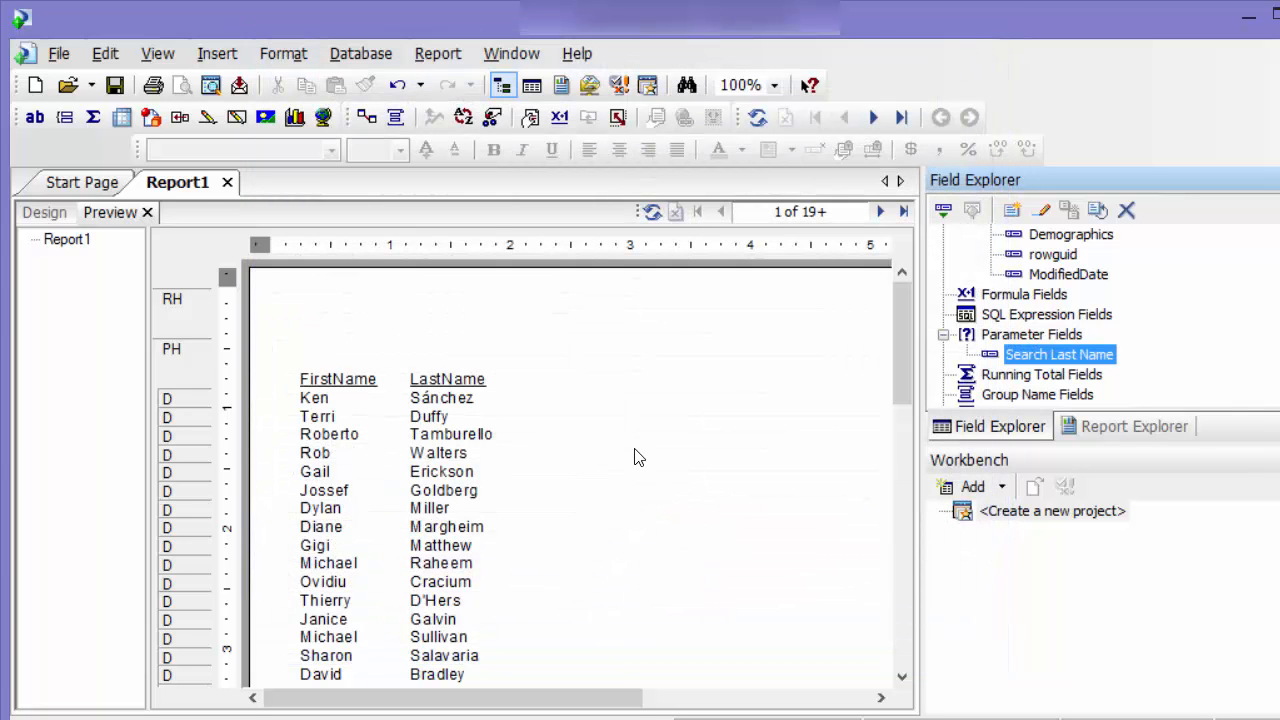
mouse_move(493, 143)
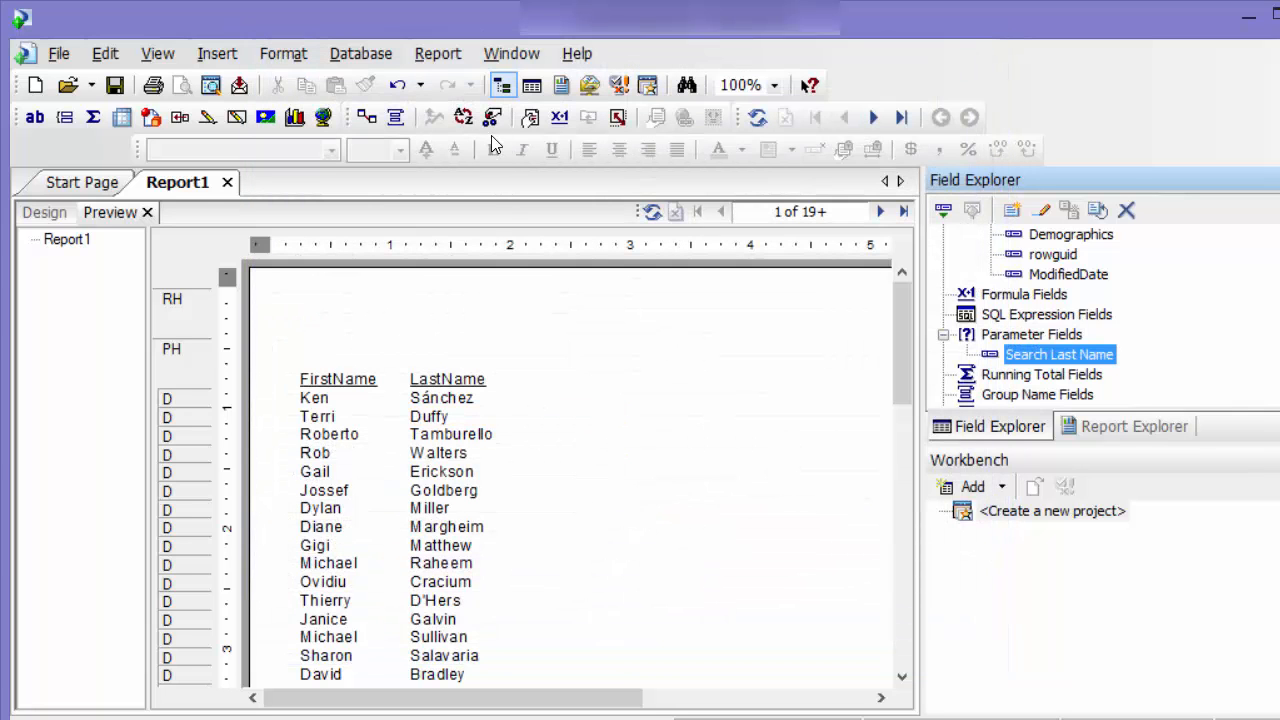
mouse_move(491, 117)
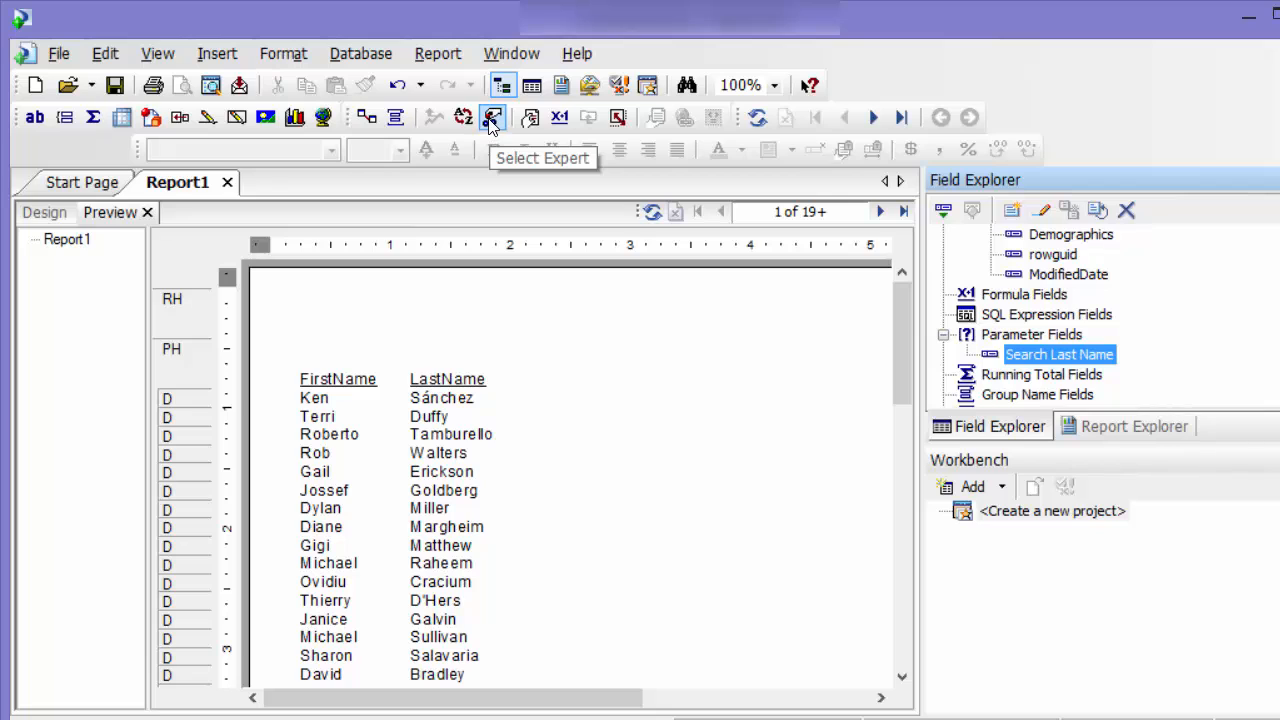
mouse_move(492, 118)
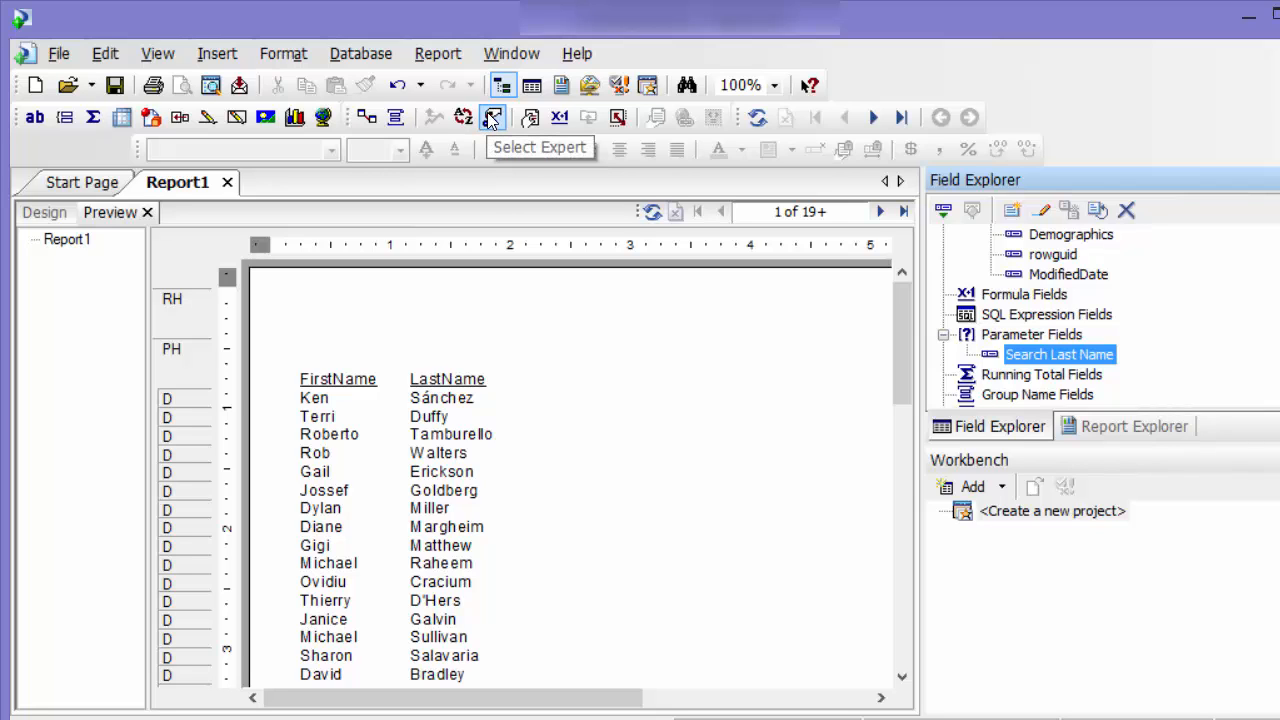
left_click(437, 53)
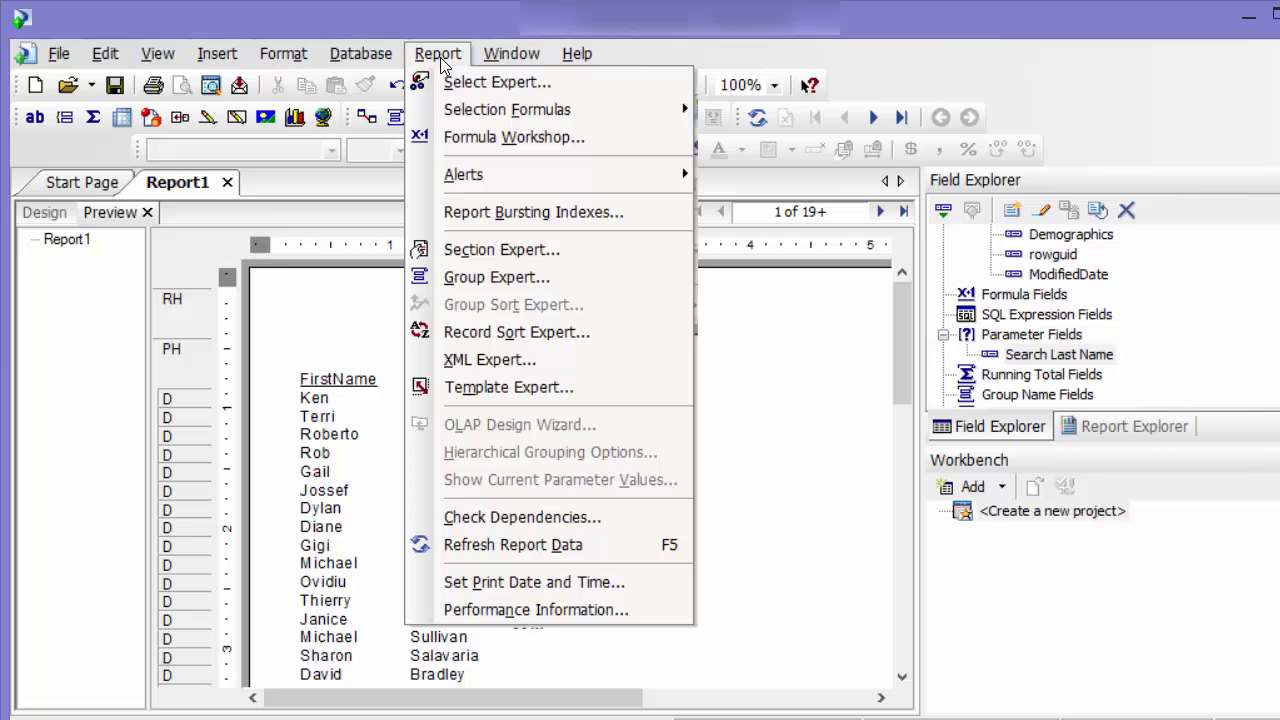
mouse_move(497, 82)
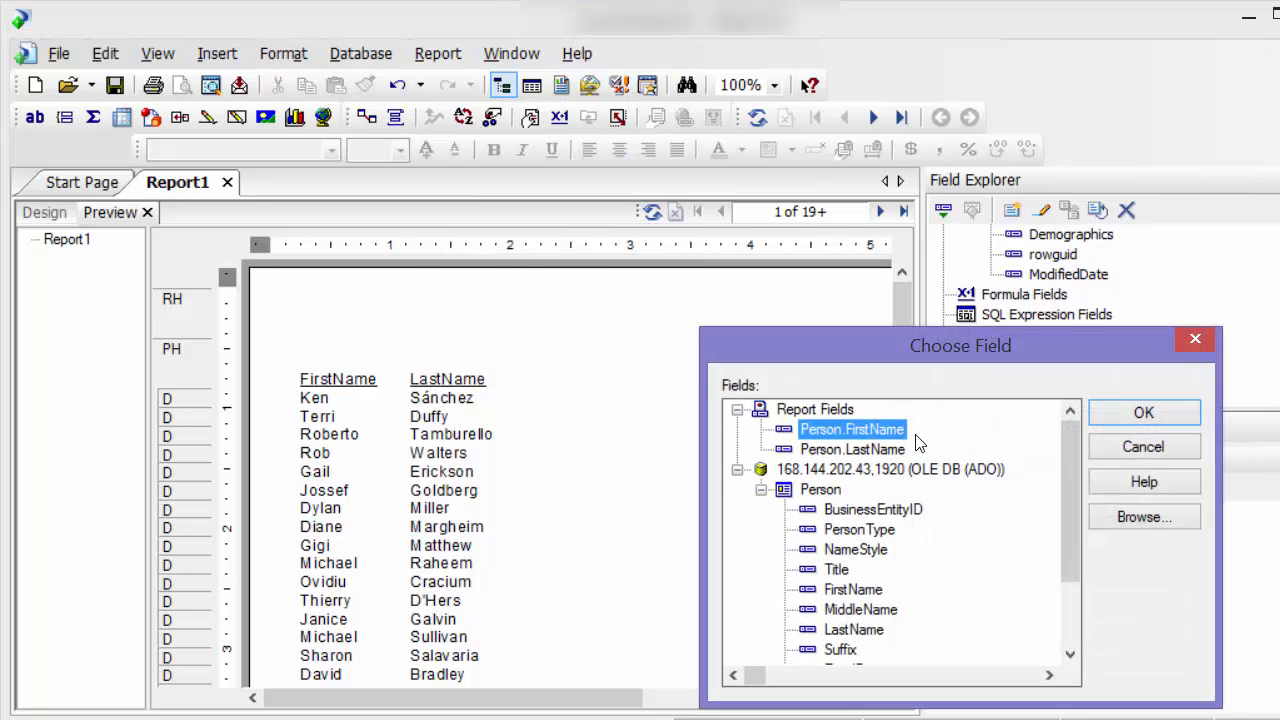
- Filter Person.LastName with 'is like' against the {?Search Last Name} parameter
left_click(852, 449)
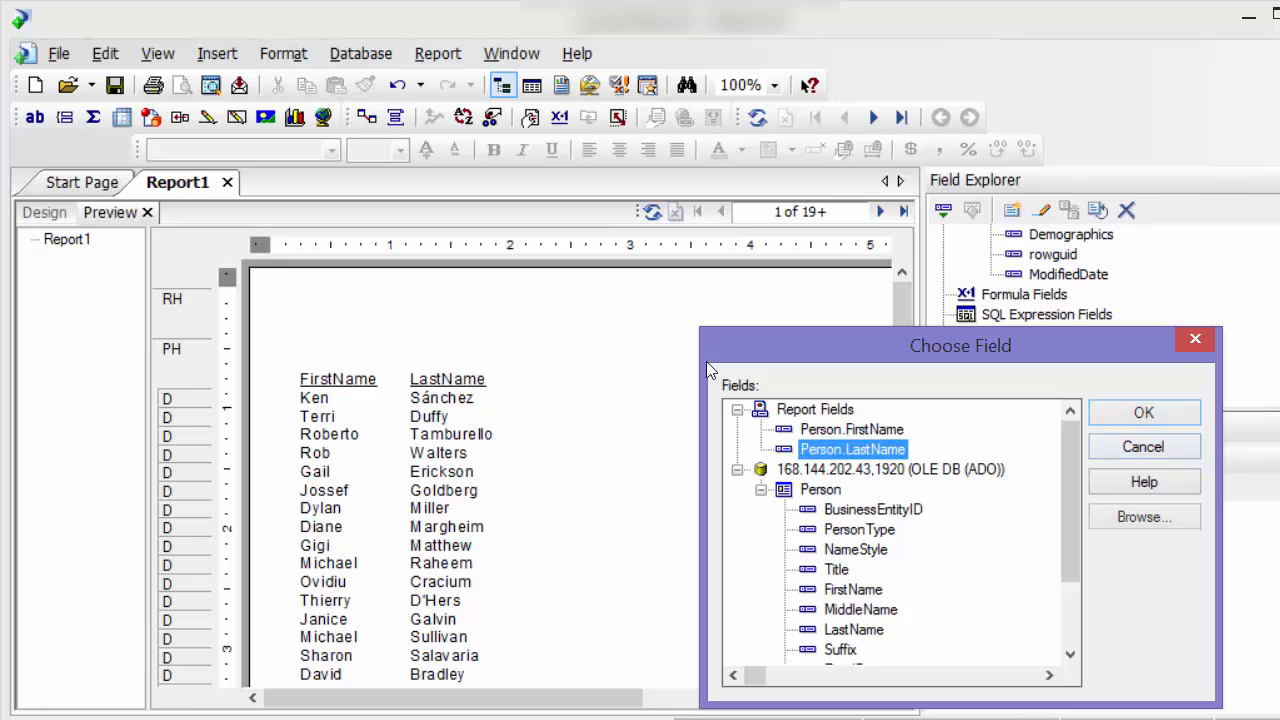
left_click(1143, 412)
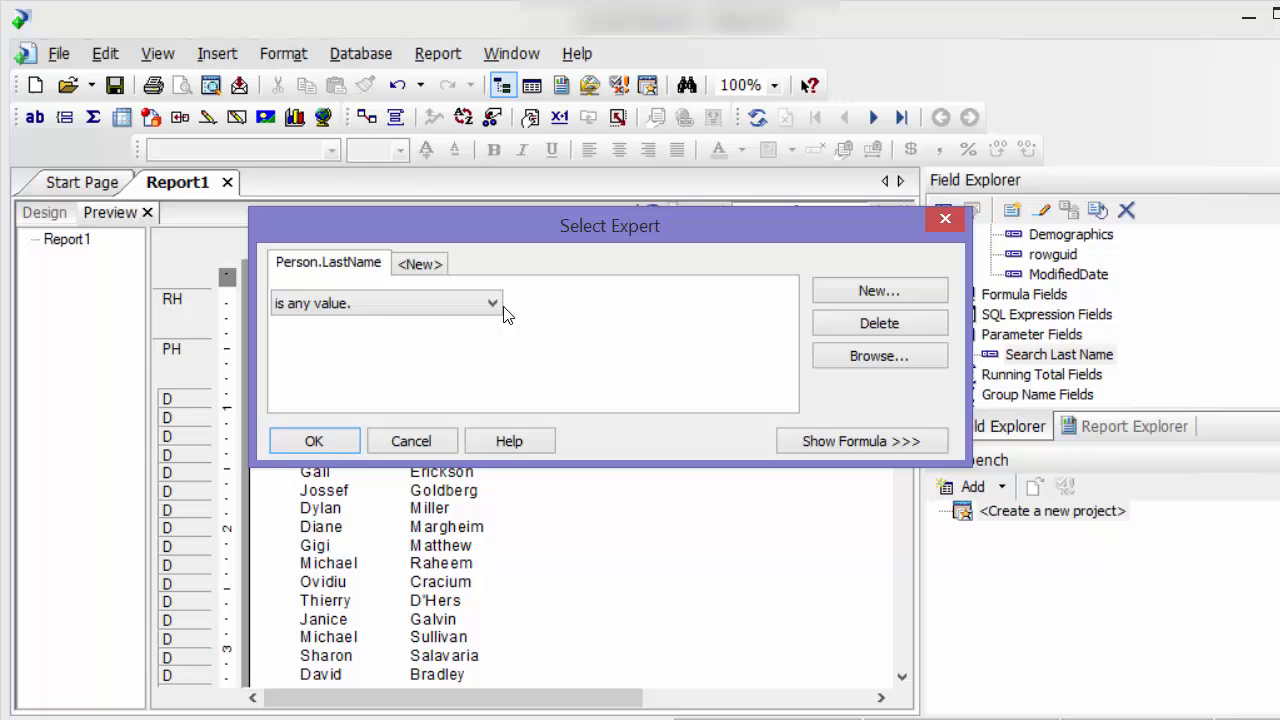
left_click(490, 303)
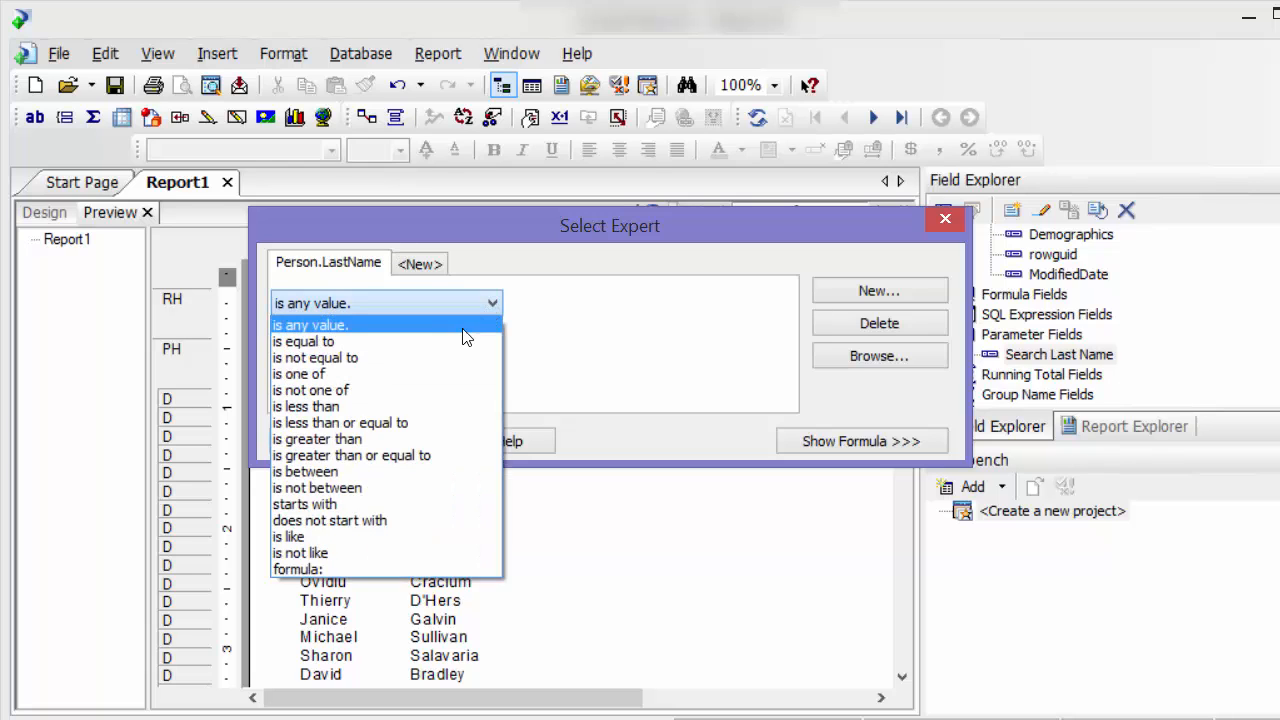
mouse_move(289, 537)
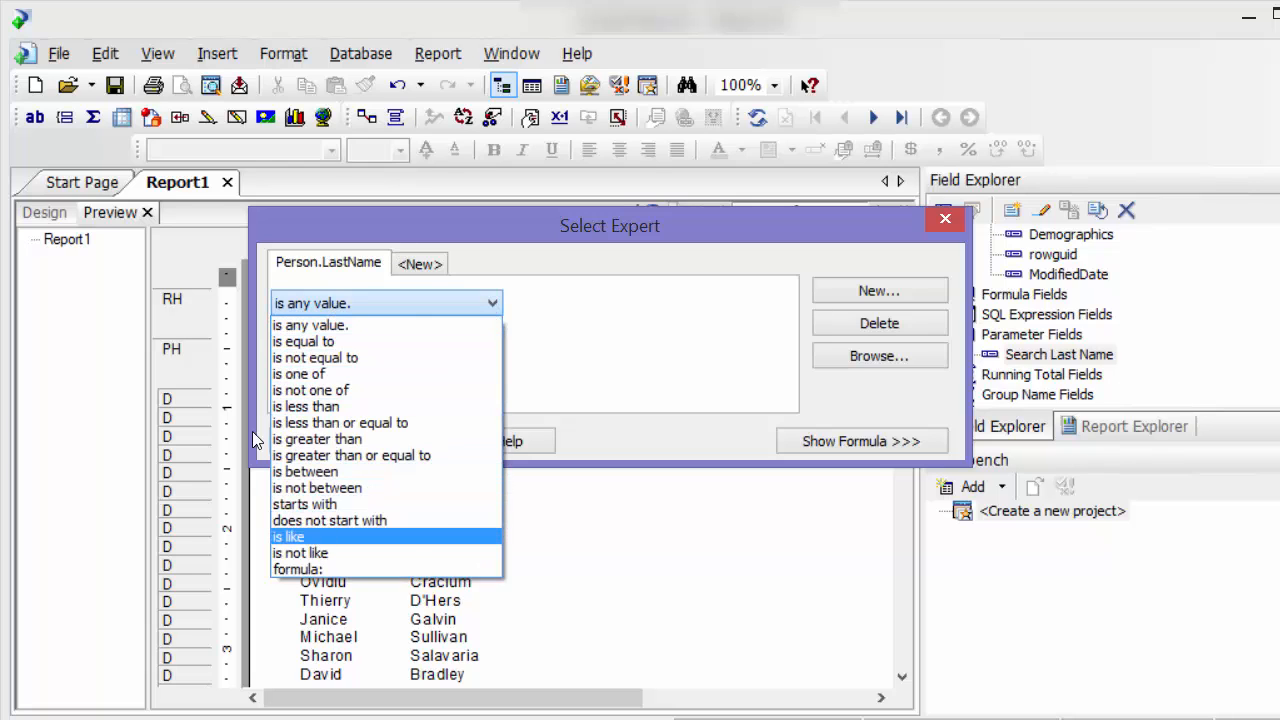
left_click(289, 537)
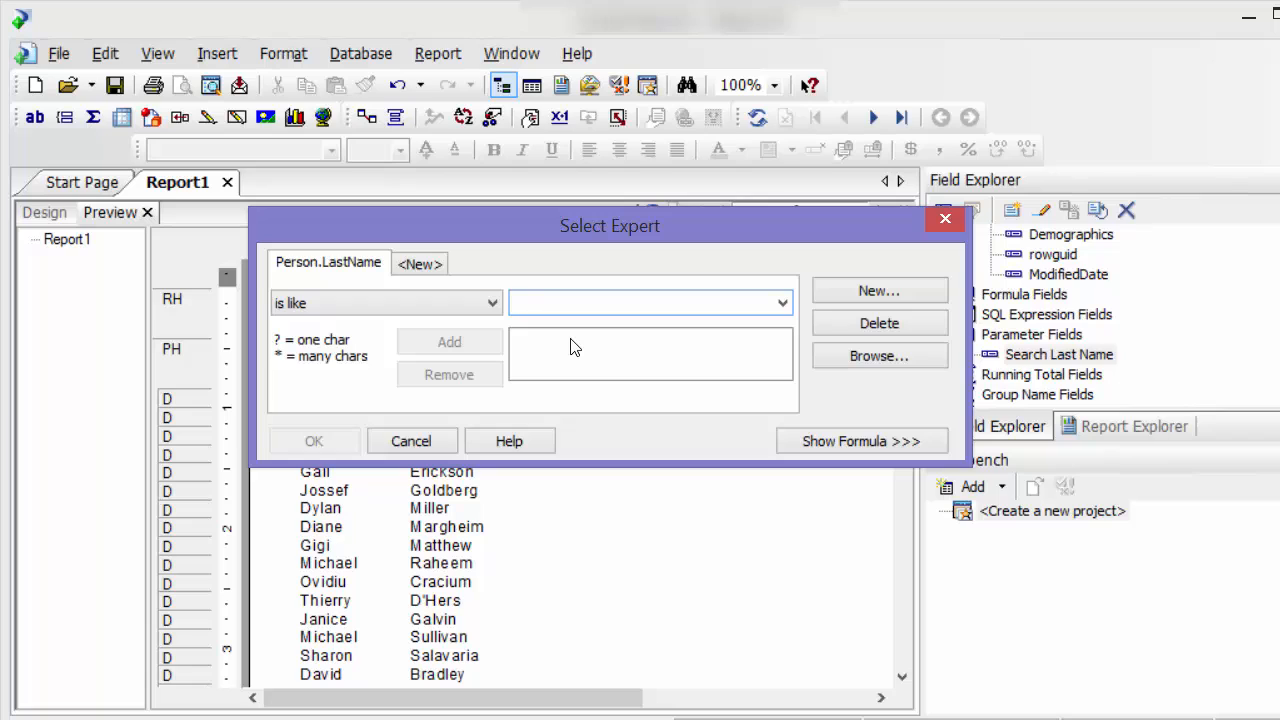
type("1")
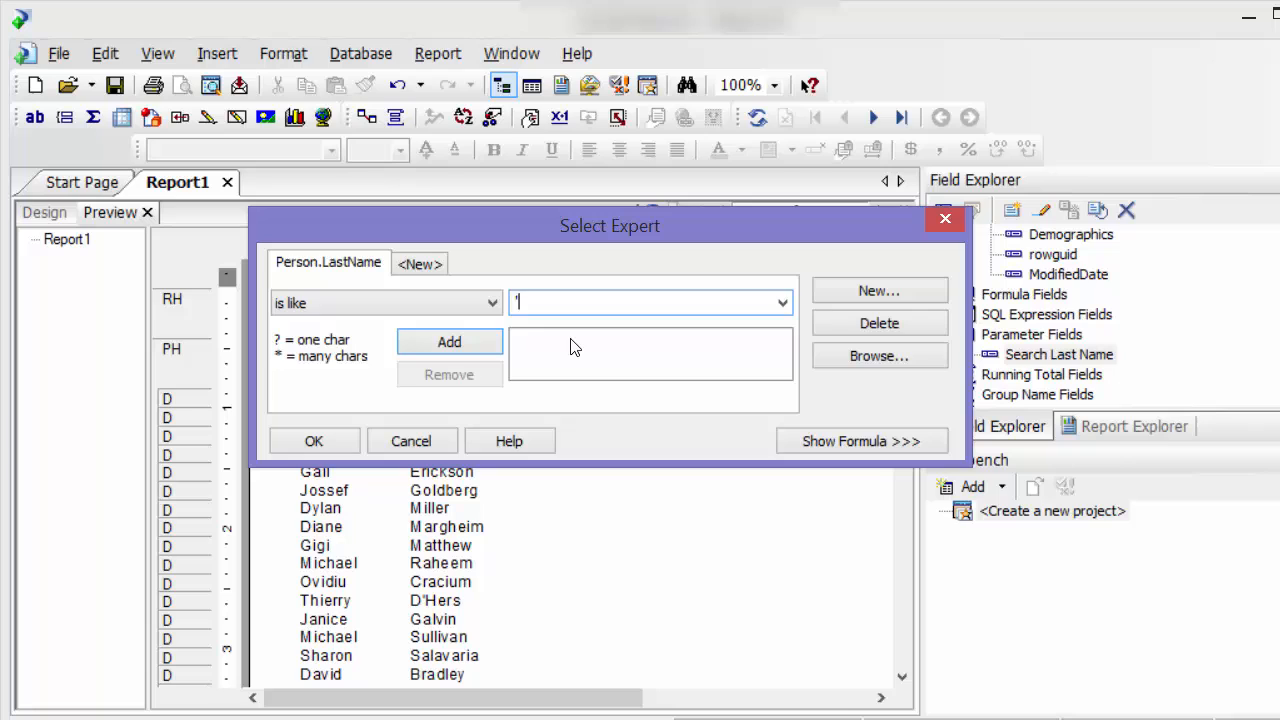
type("*")
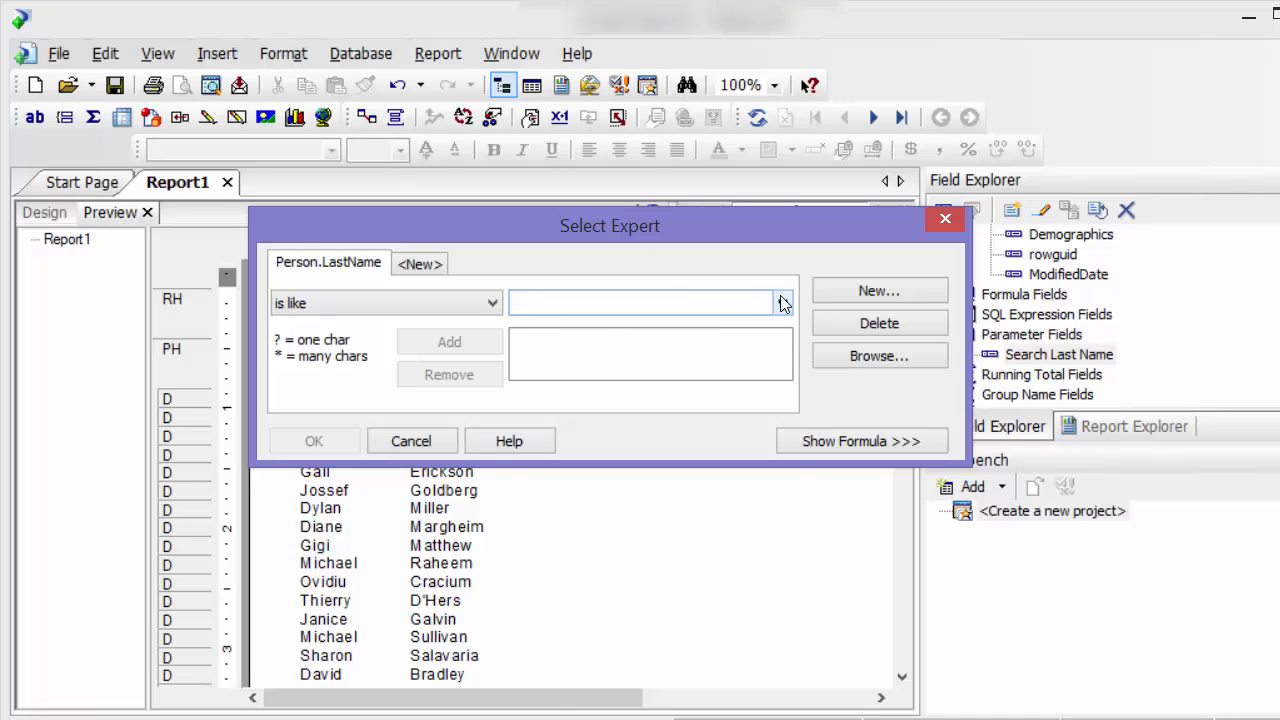
left_click(783, 303)
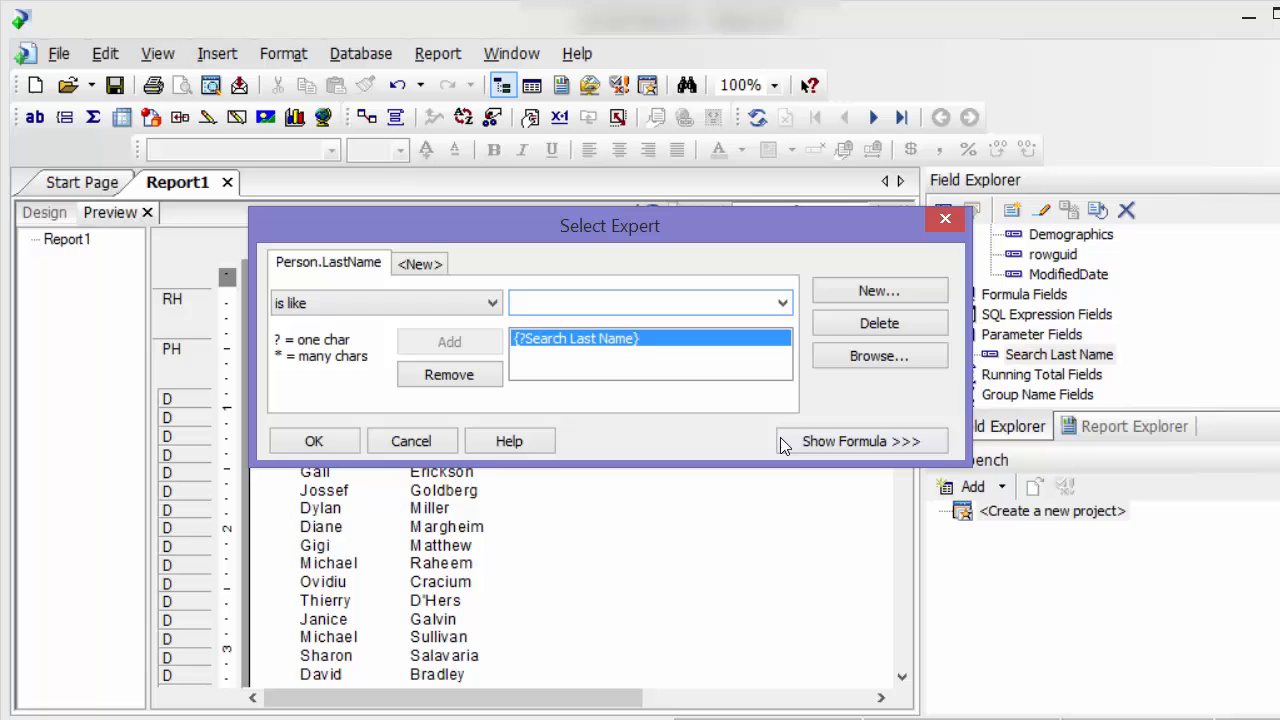
- Append + '*' after {?Search Last Name} in the selection formula and apply it
left_click(843, 441)
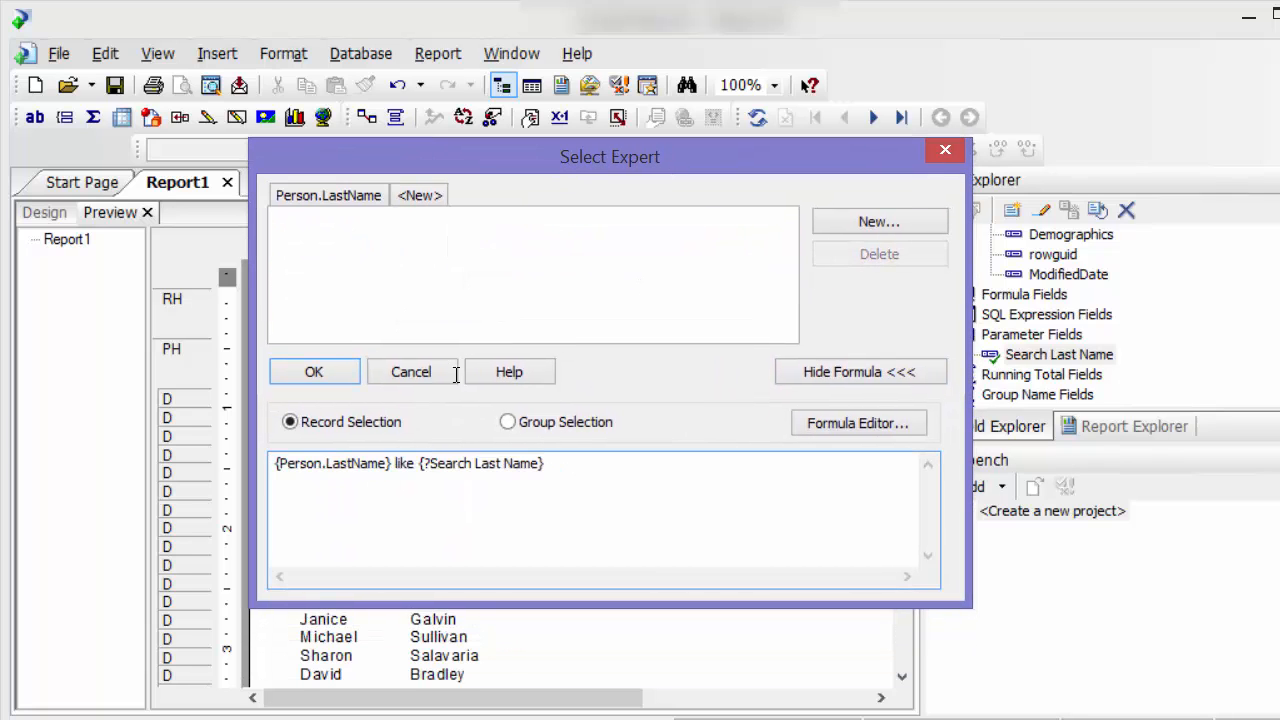
type("+")
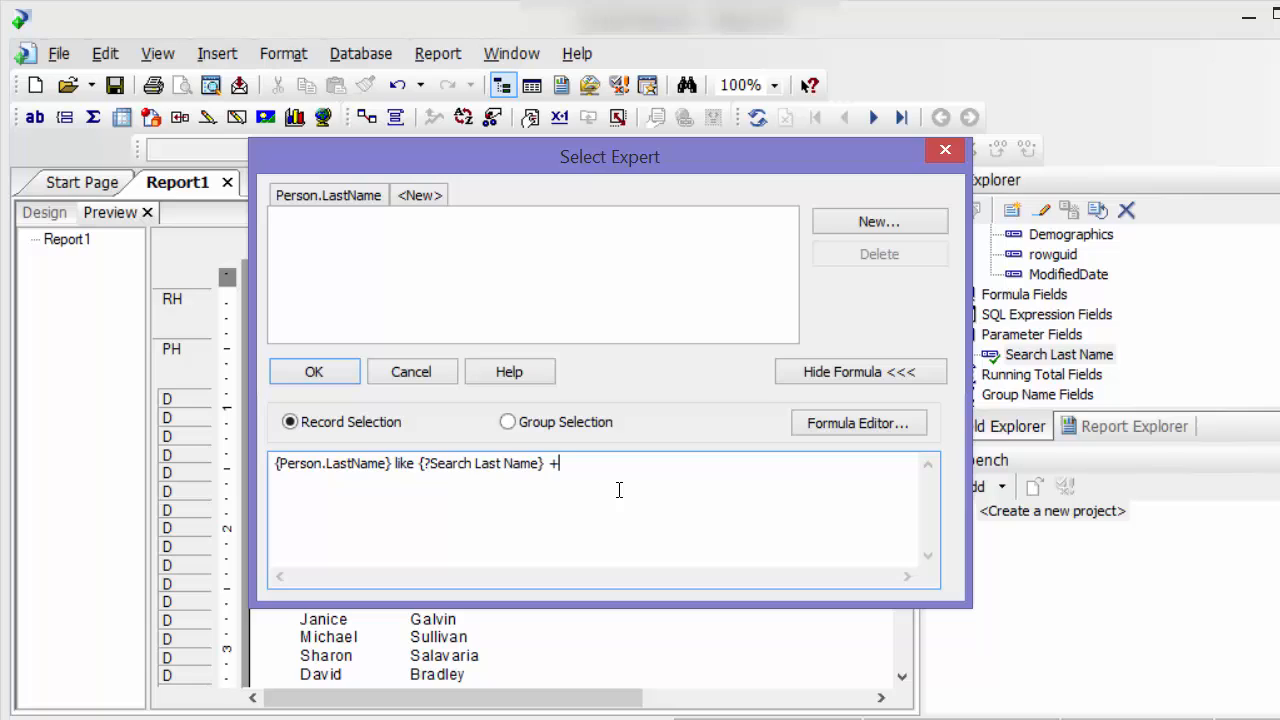
type("'")
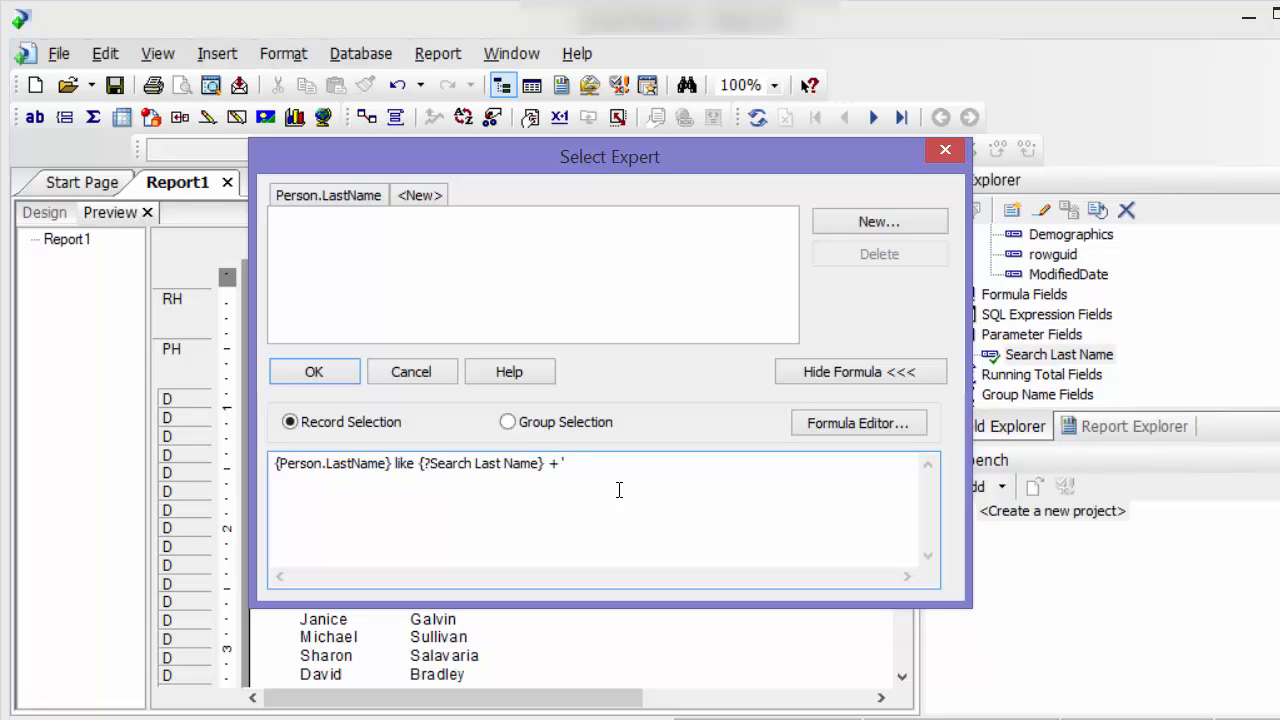
type("*")
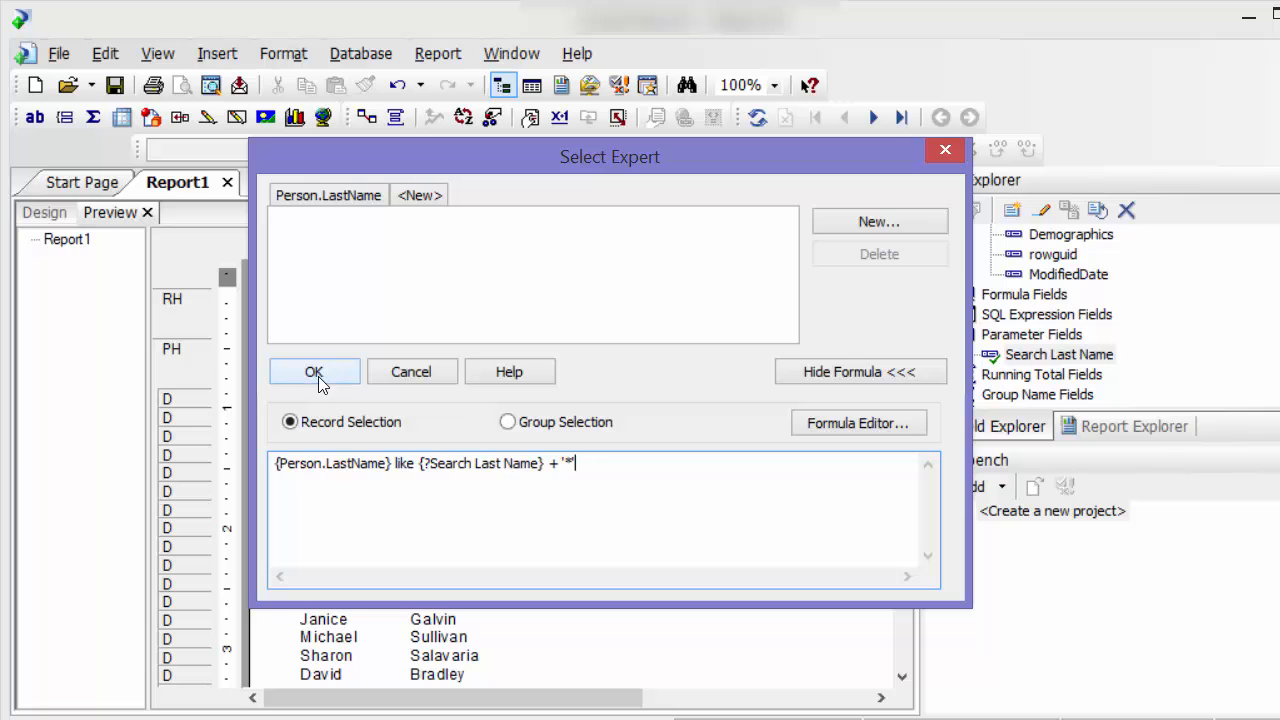
left_click(314, 371)
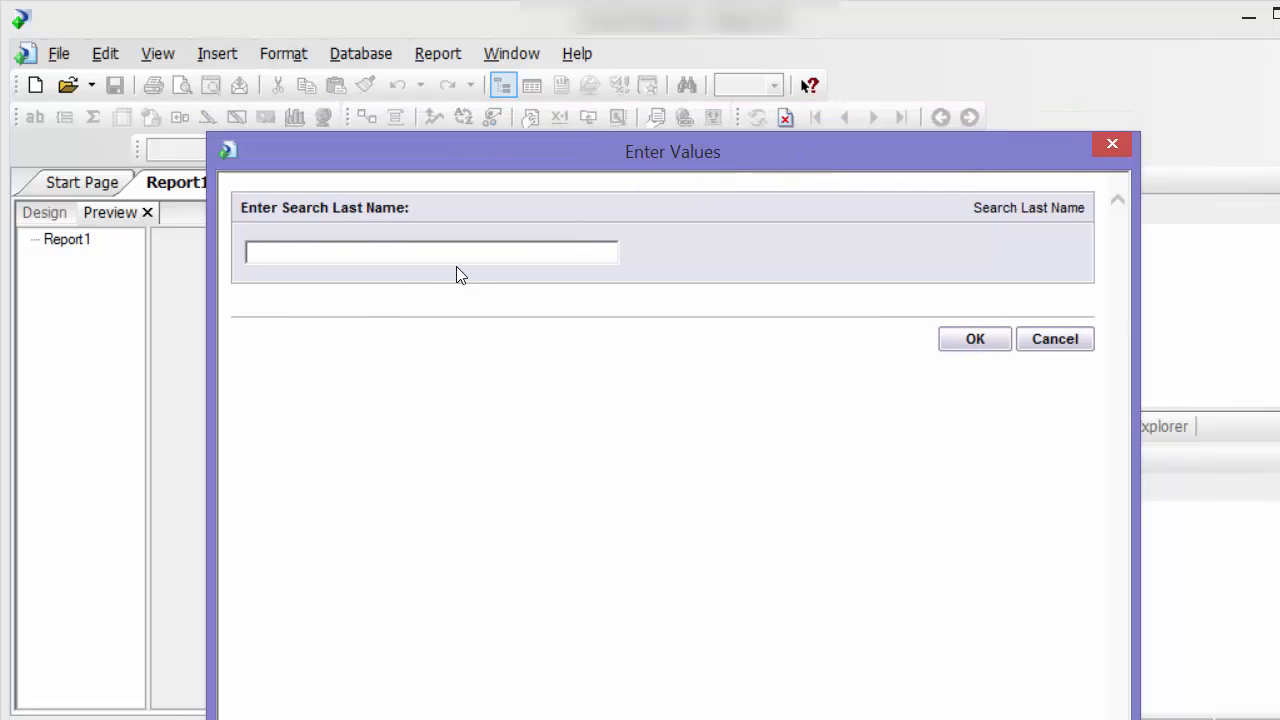
- Enter 'Var' as the search last name and refresh the data
left_click(431, 252)
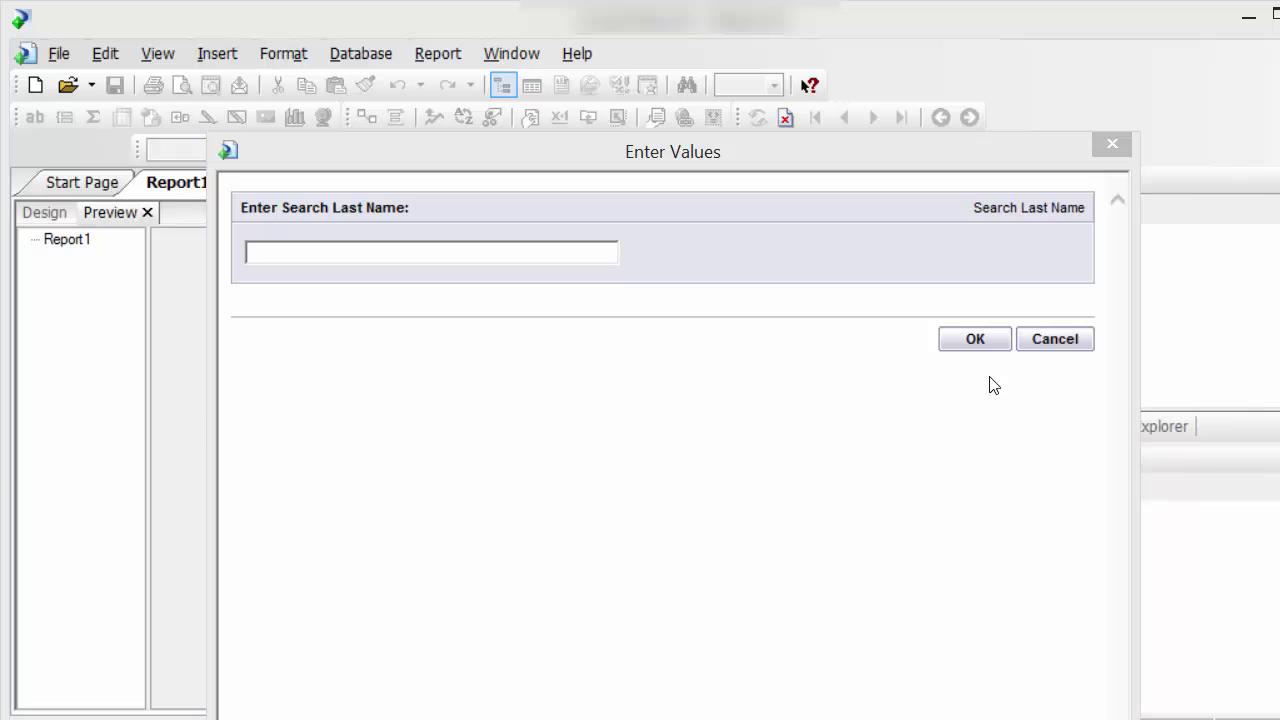
left_click(430, 252)
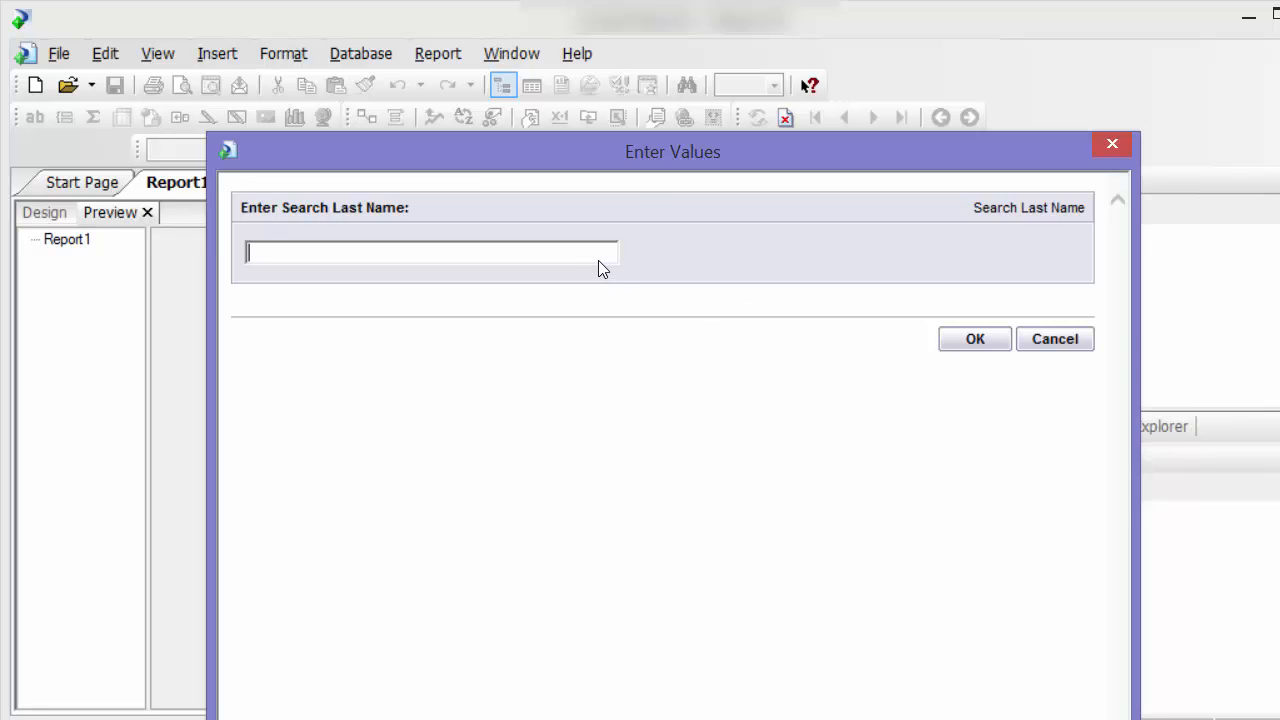
type("Var")
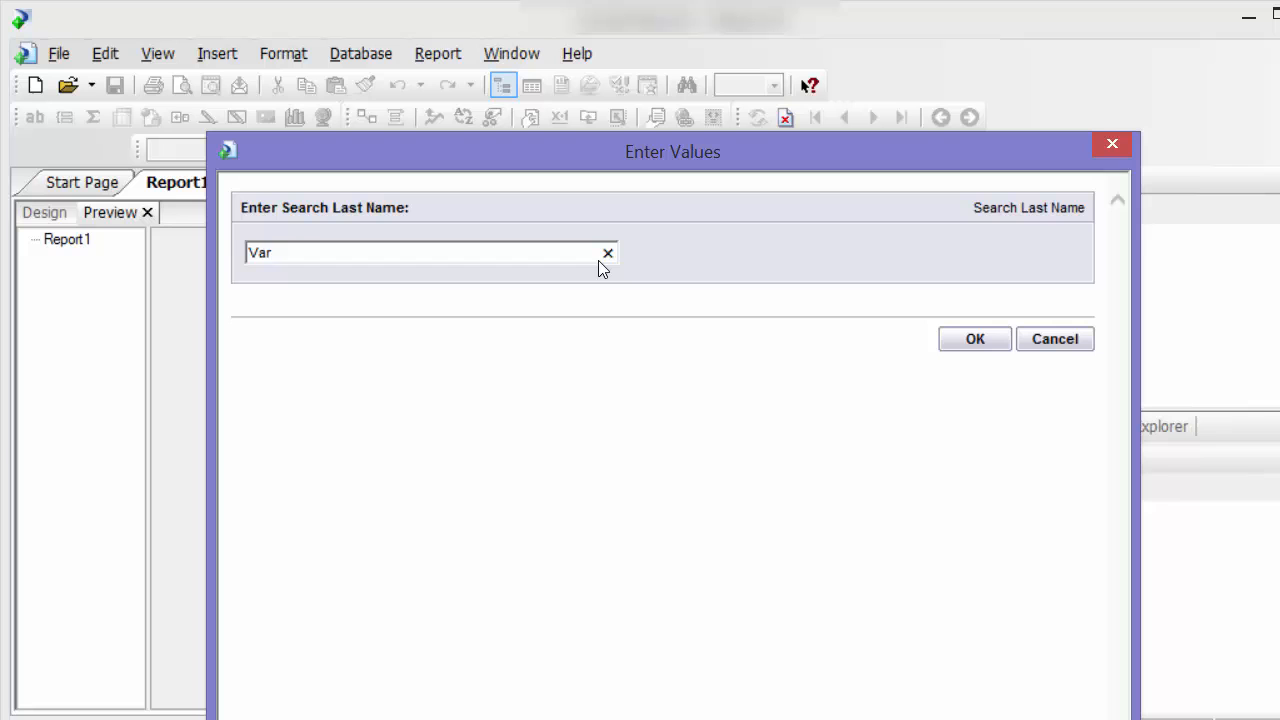
left_click(974, 338)
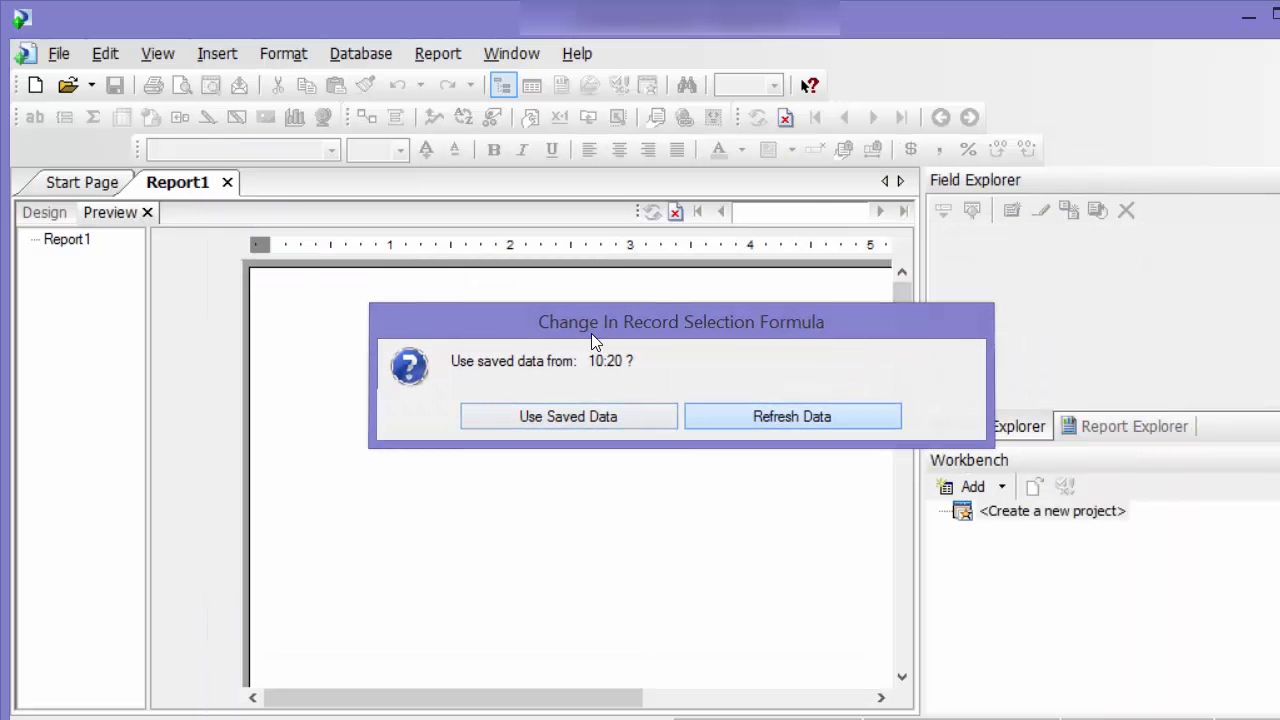
left_click(791, 416)
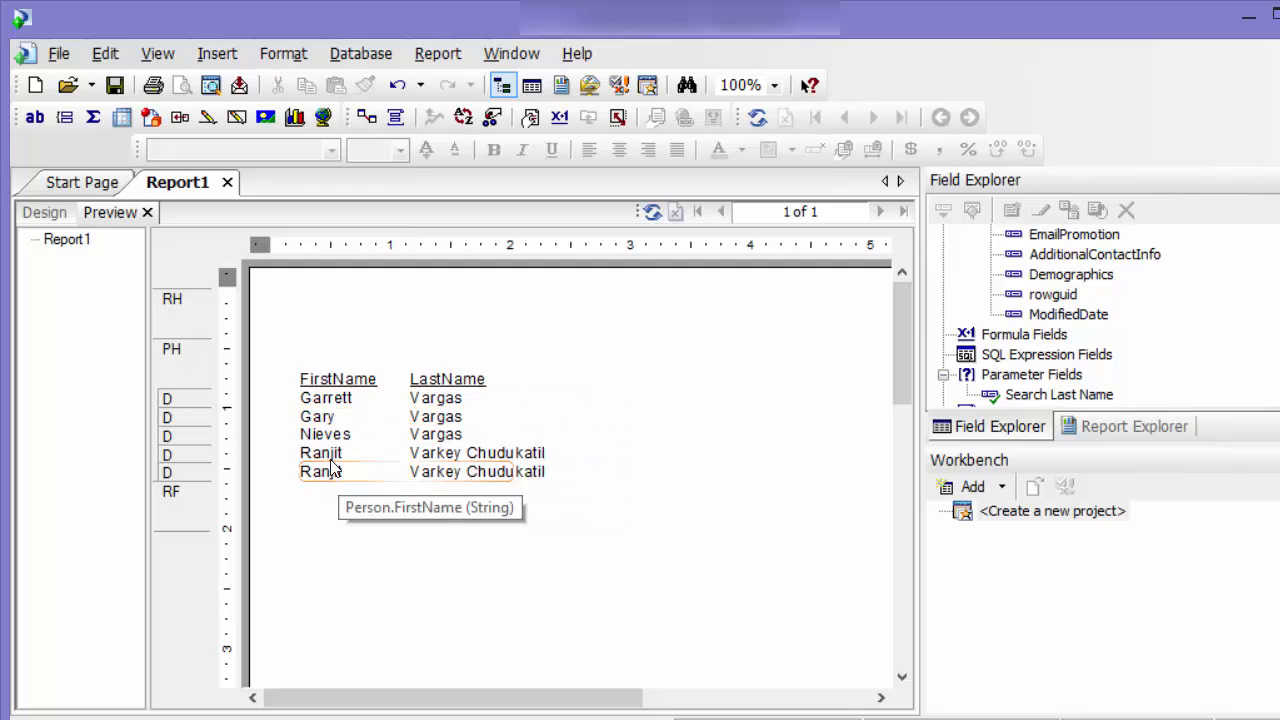
mouse_move(435, 471)
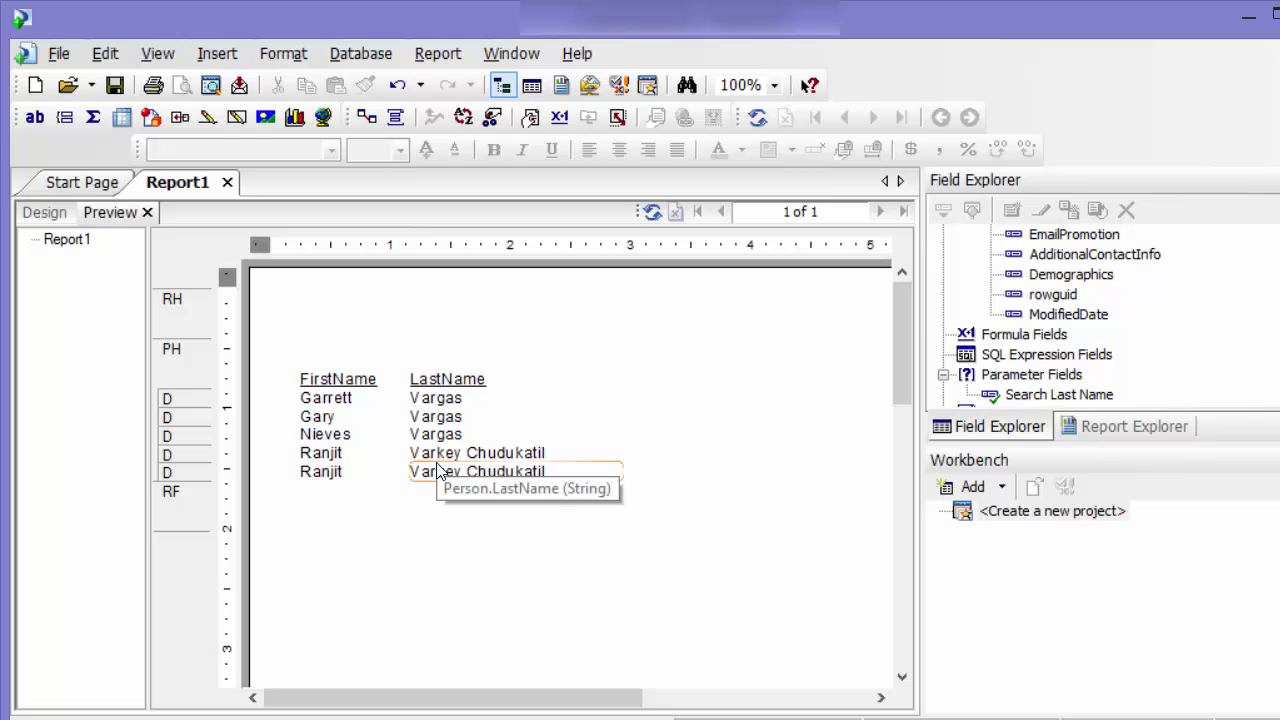
mouse_move(480, 494)
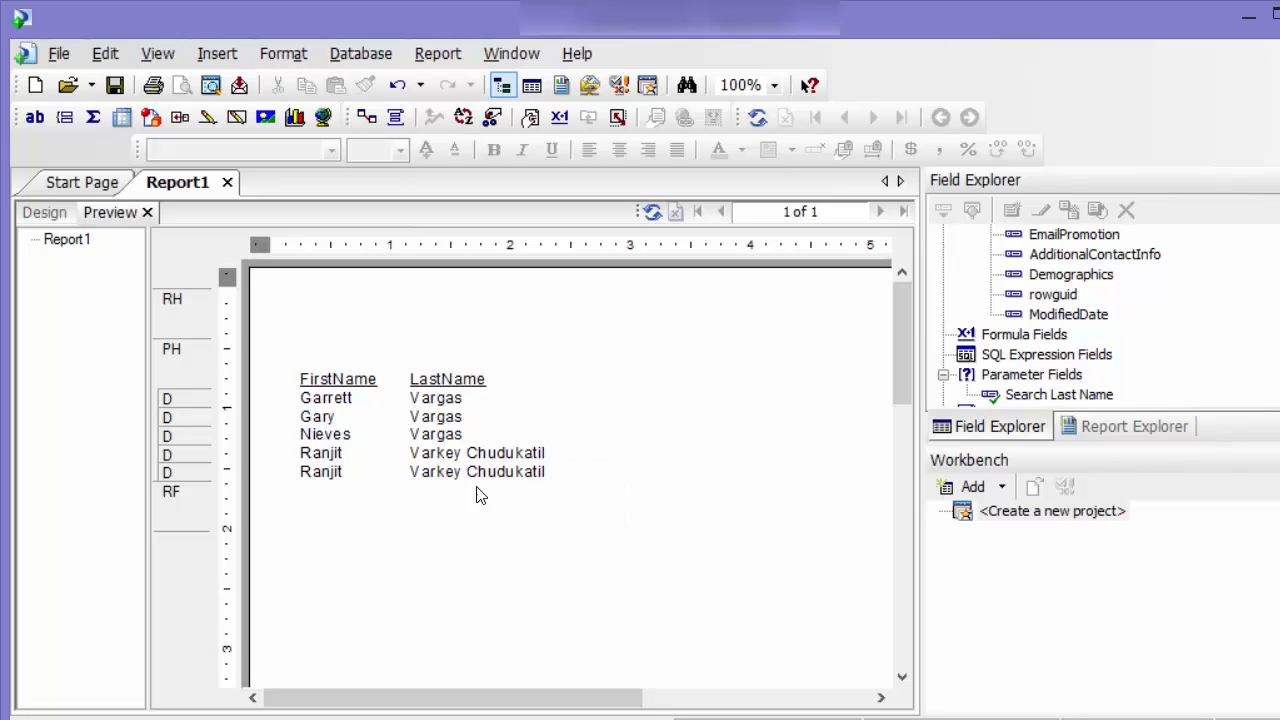
mouse_move(500, 513)
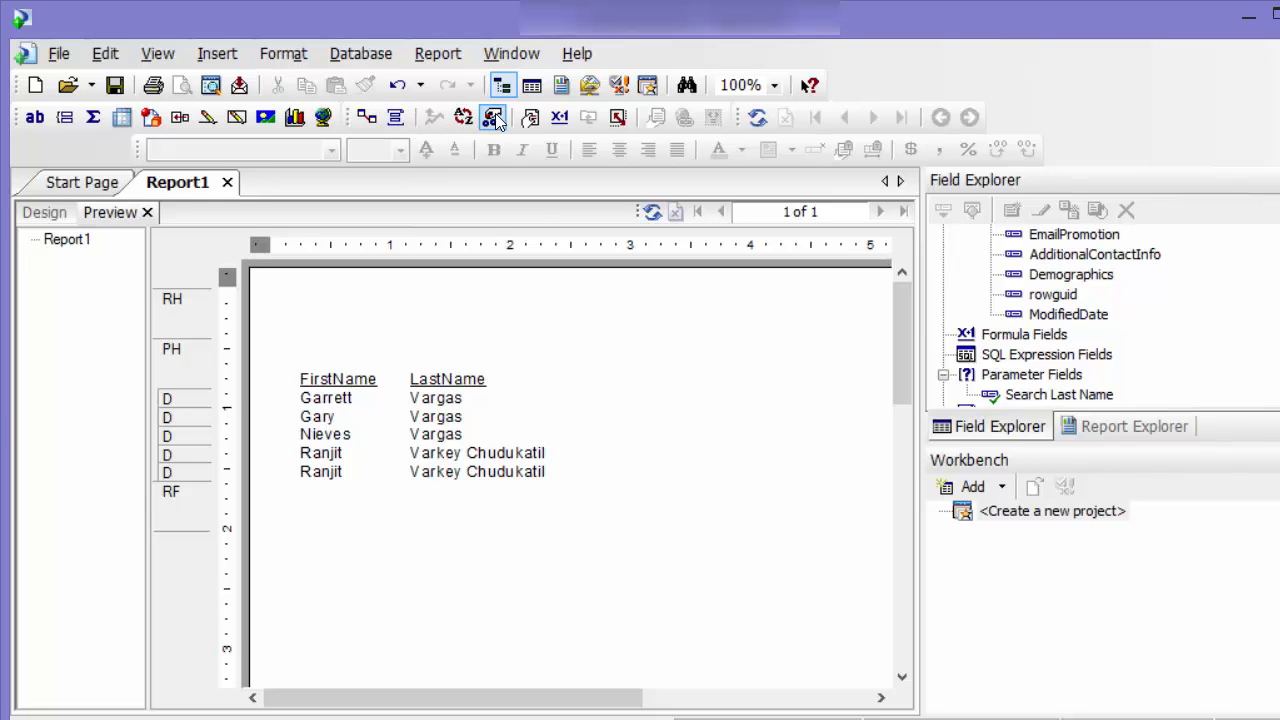
- Insert '*' + before {?Search Last Name} in the selection formula and apply it
left_click(492, 117)
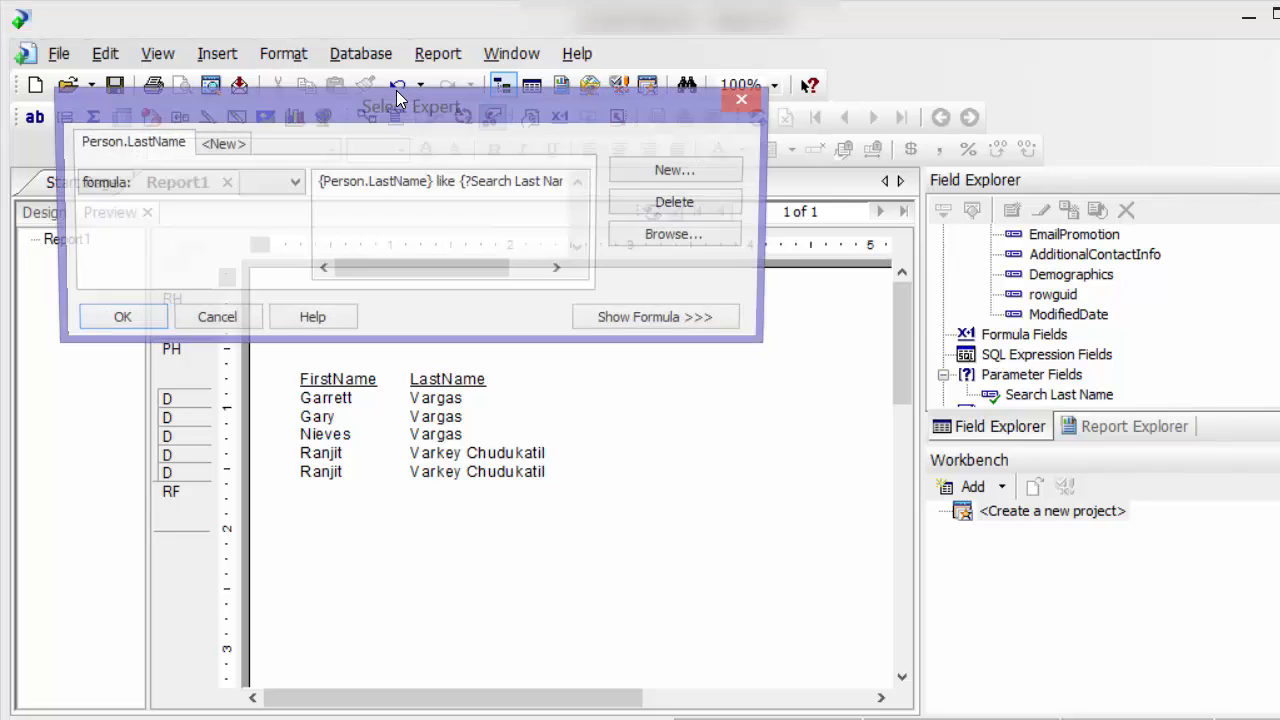
left_click(655, 316)
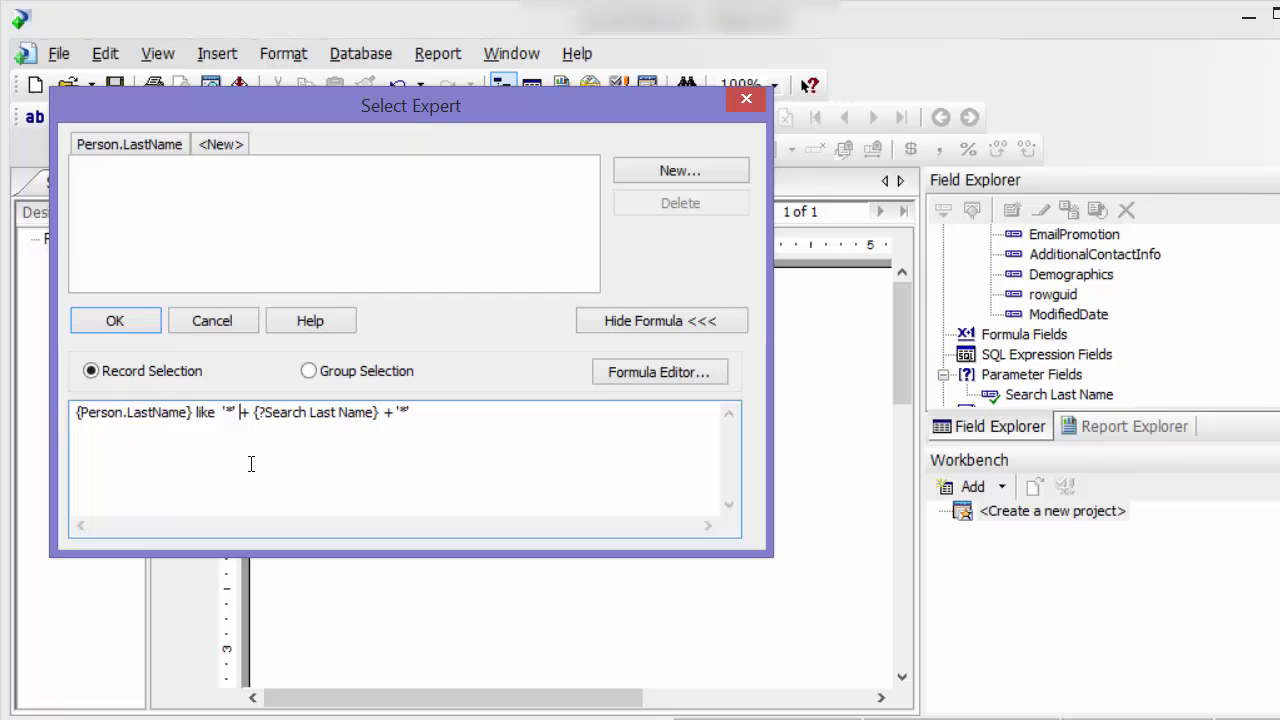
mouse_move(247, 450)
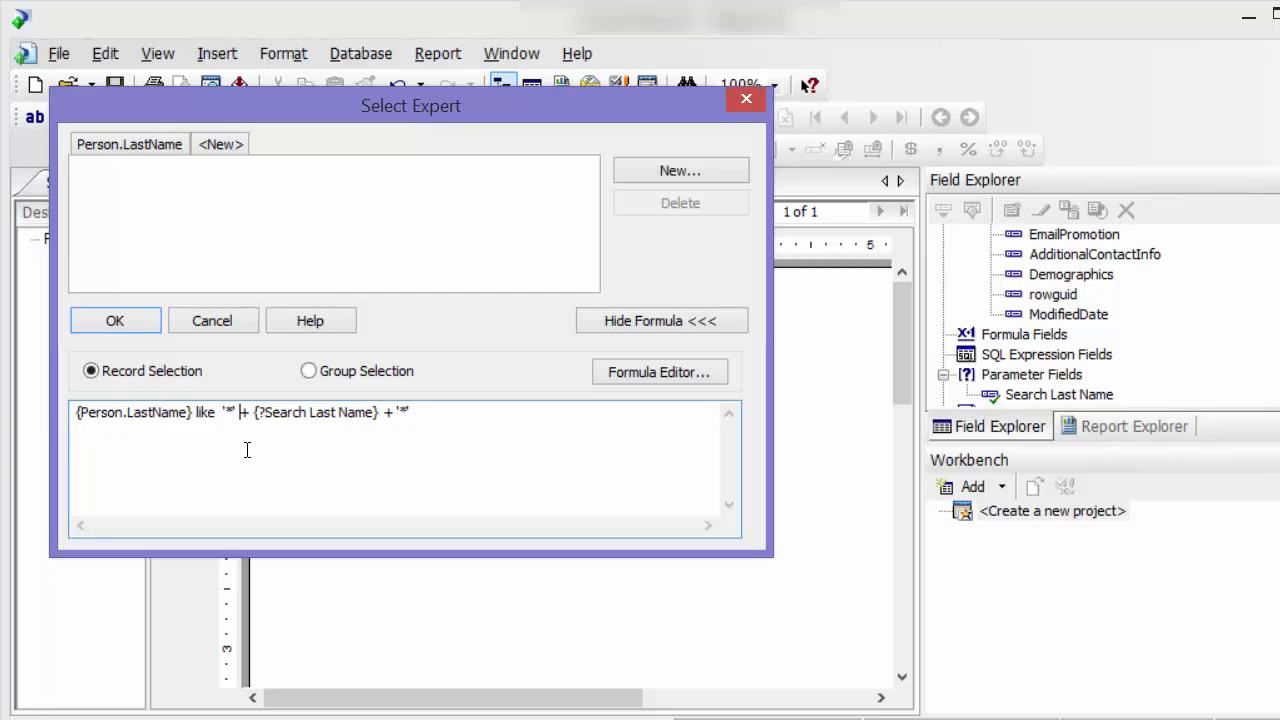
mouse_move(463, 325)
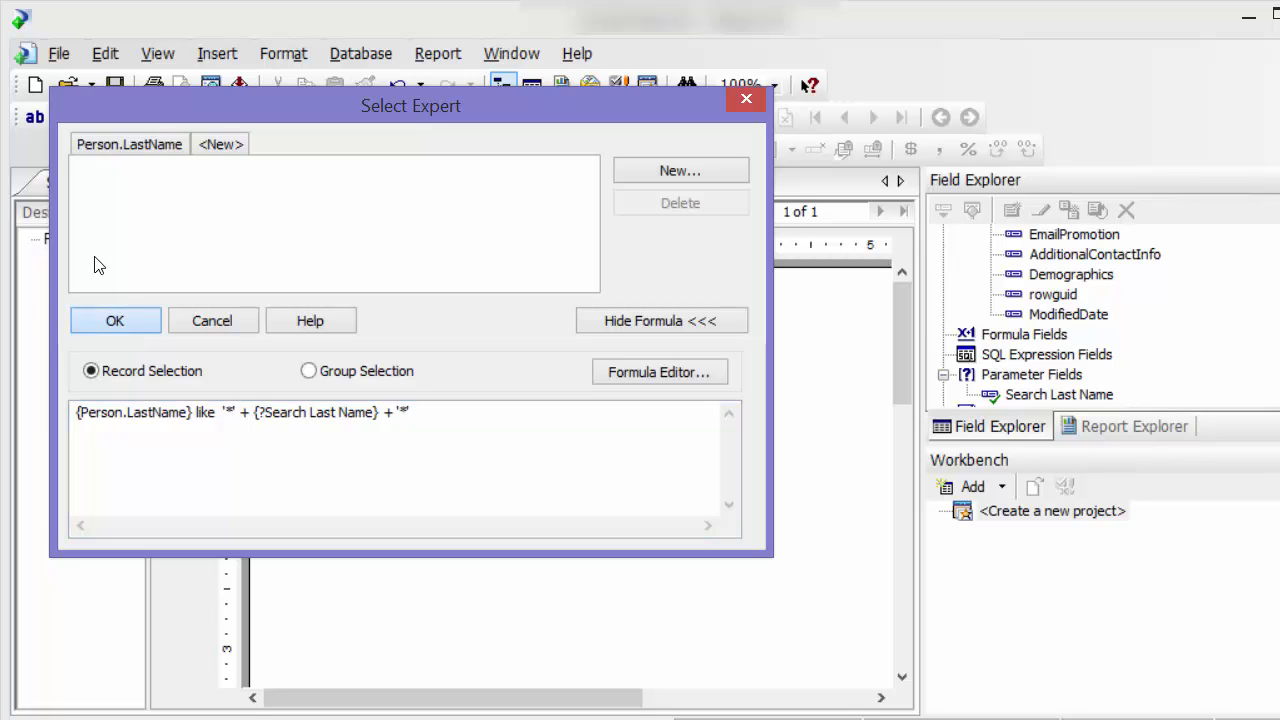
left_click(114, 320)
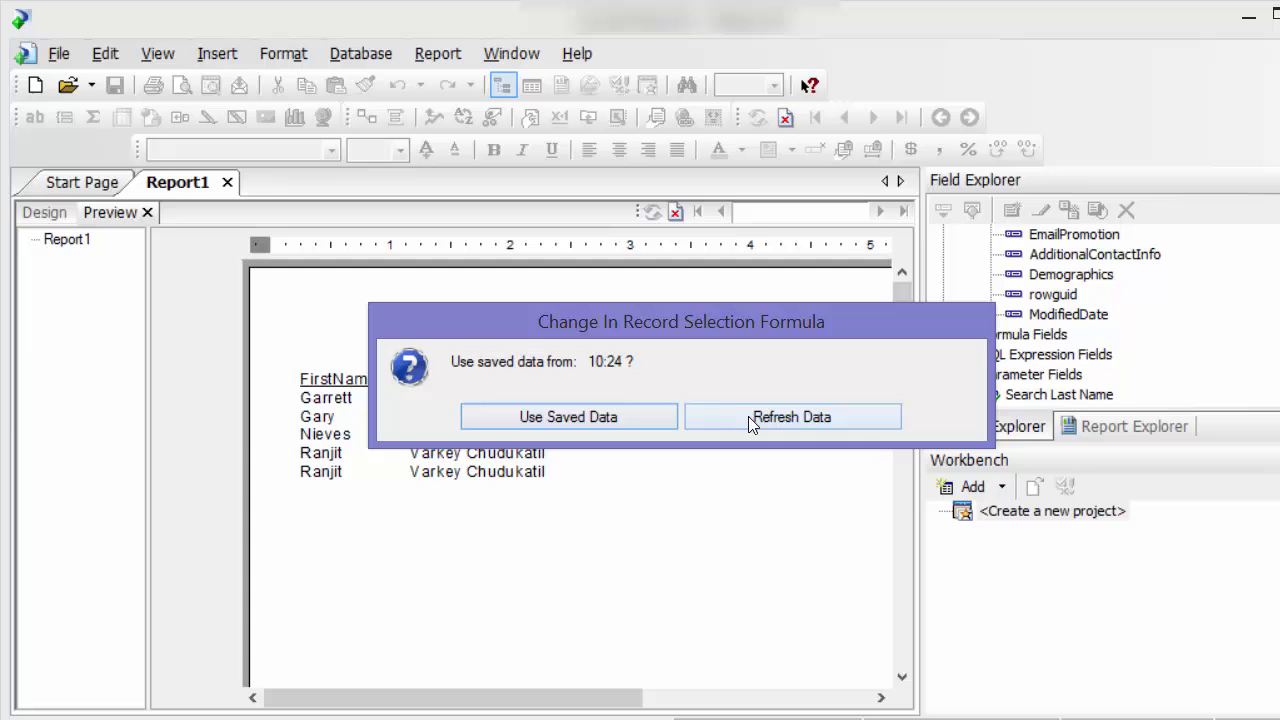
- Refresh the data and browse results like Alvarez, Kovar and Navarro onto page two
left_click(791, 416)
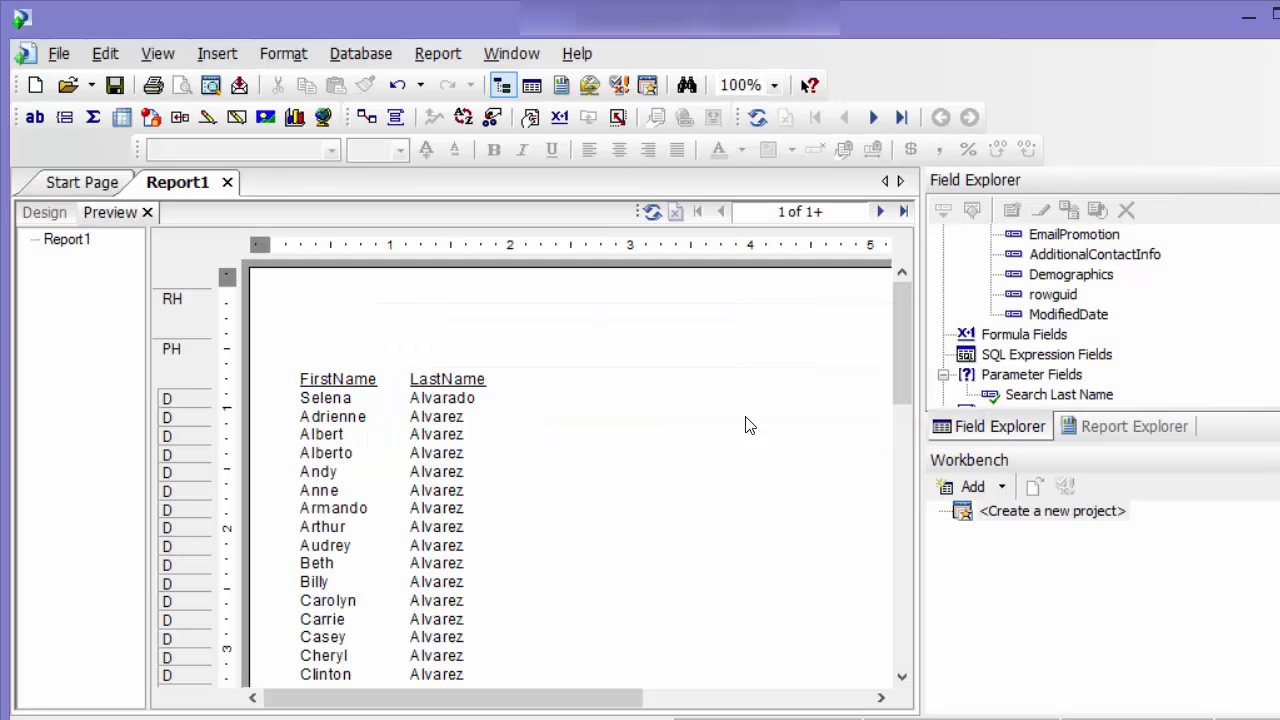
mouse_move(640, 264)
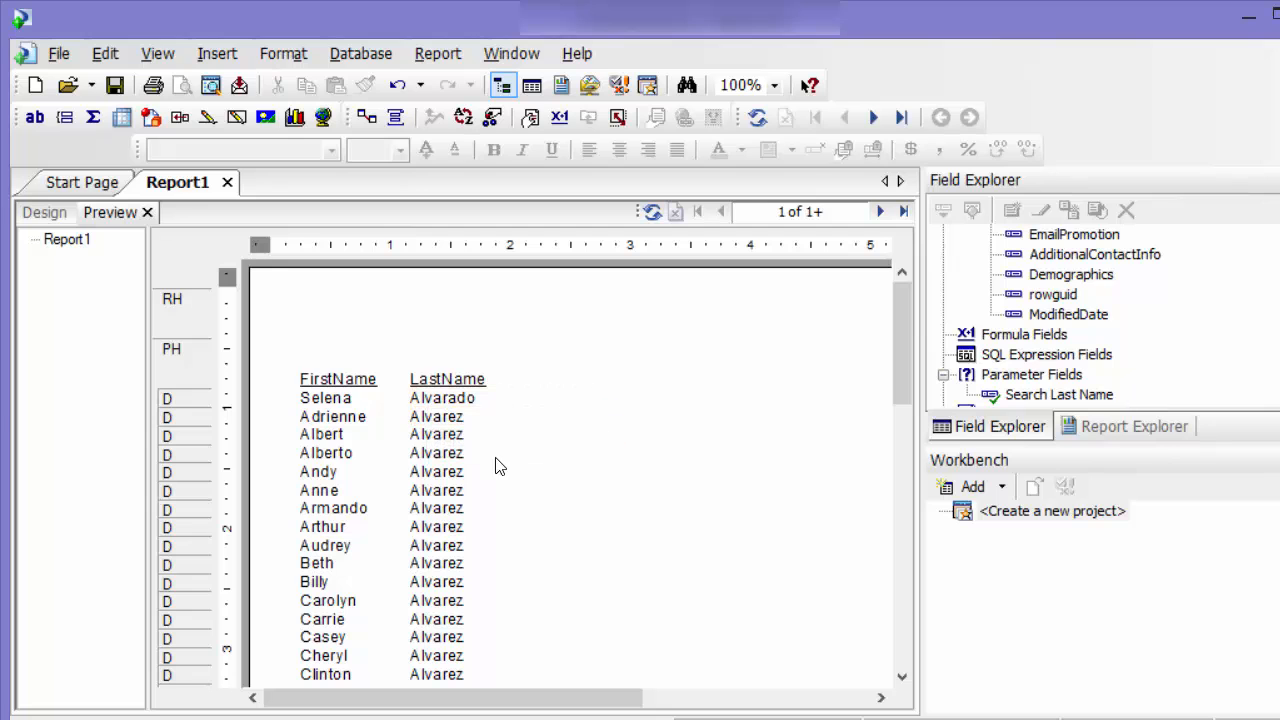
scroll("down", 3)
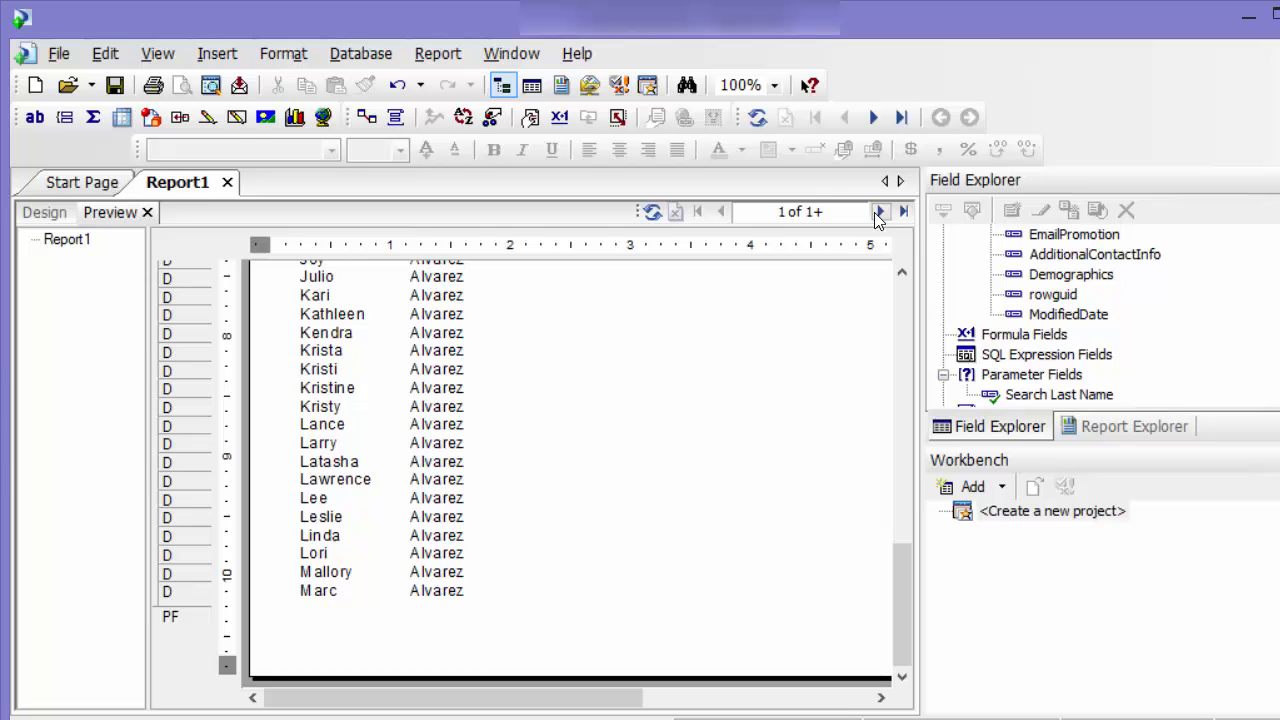
left_click(879, 211)
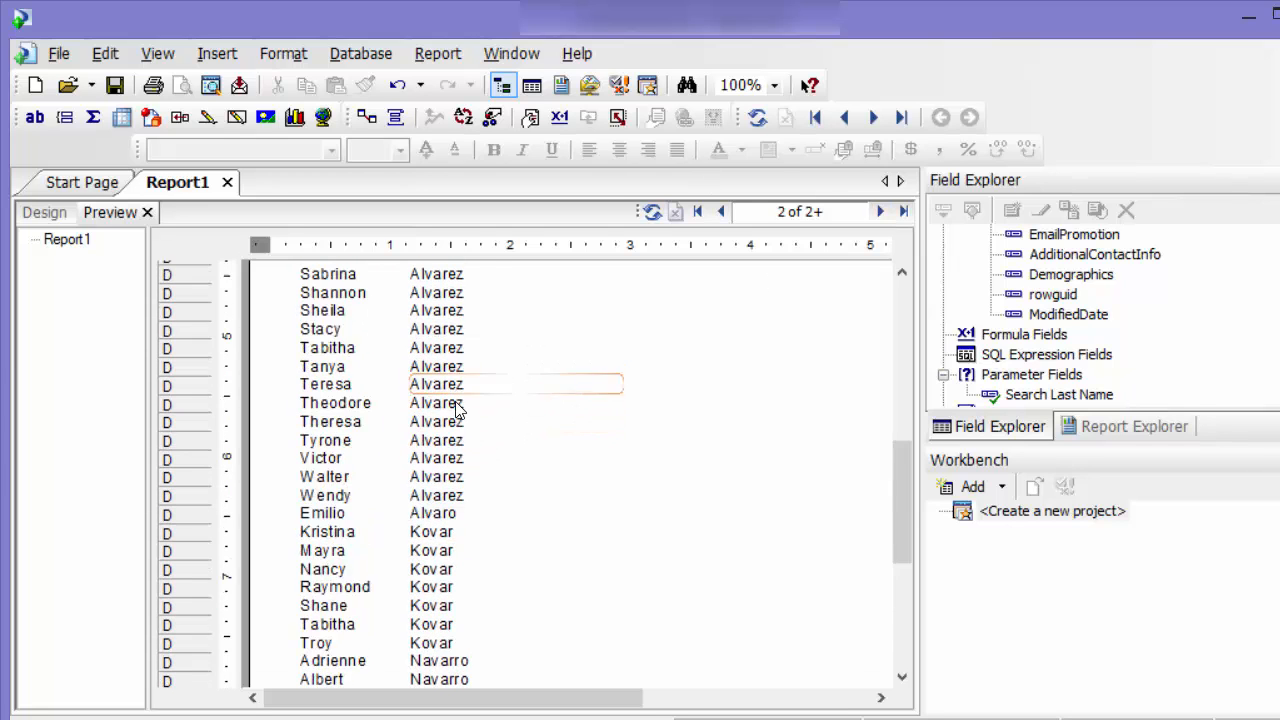